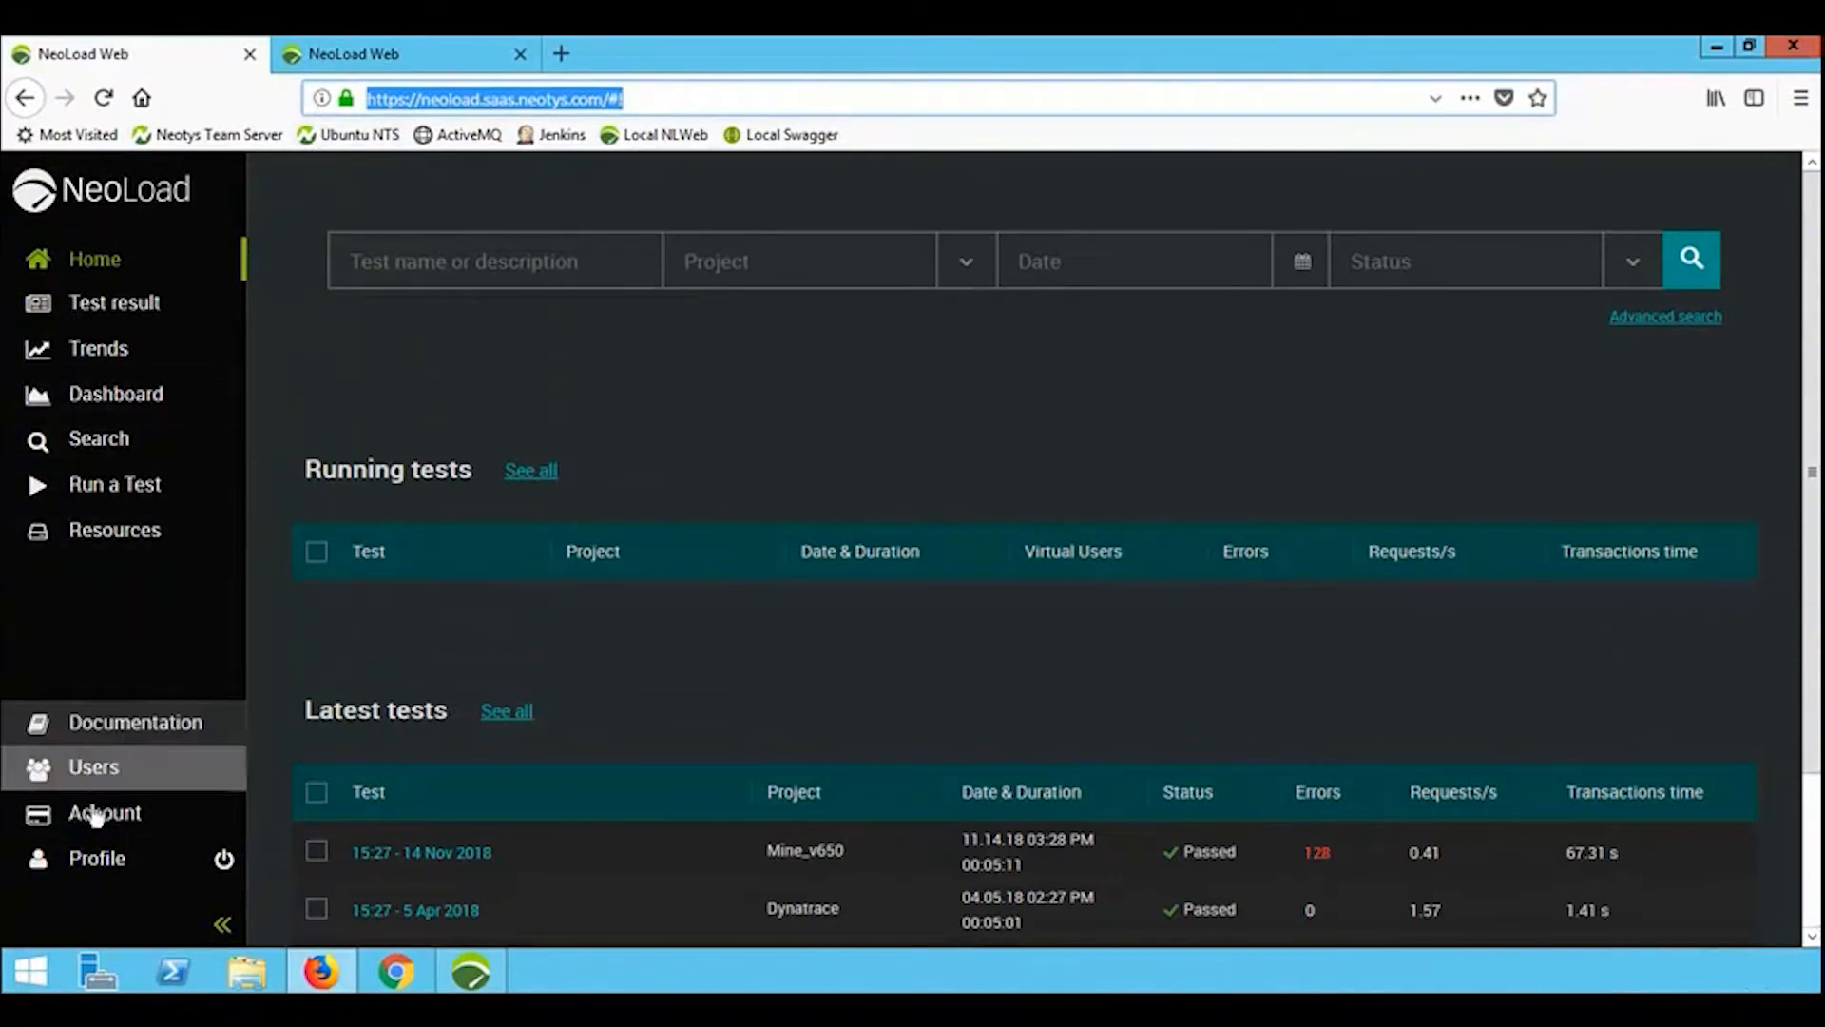
Copy the some_token access token from the NeoLoad Web profile page.
left_click(97, 858)
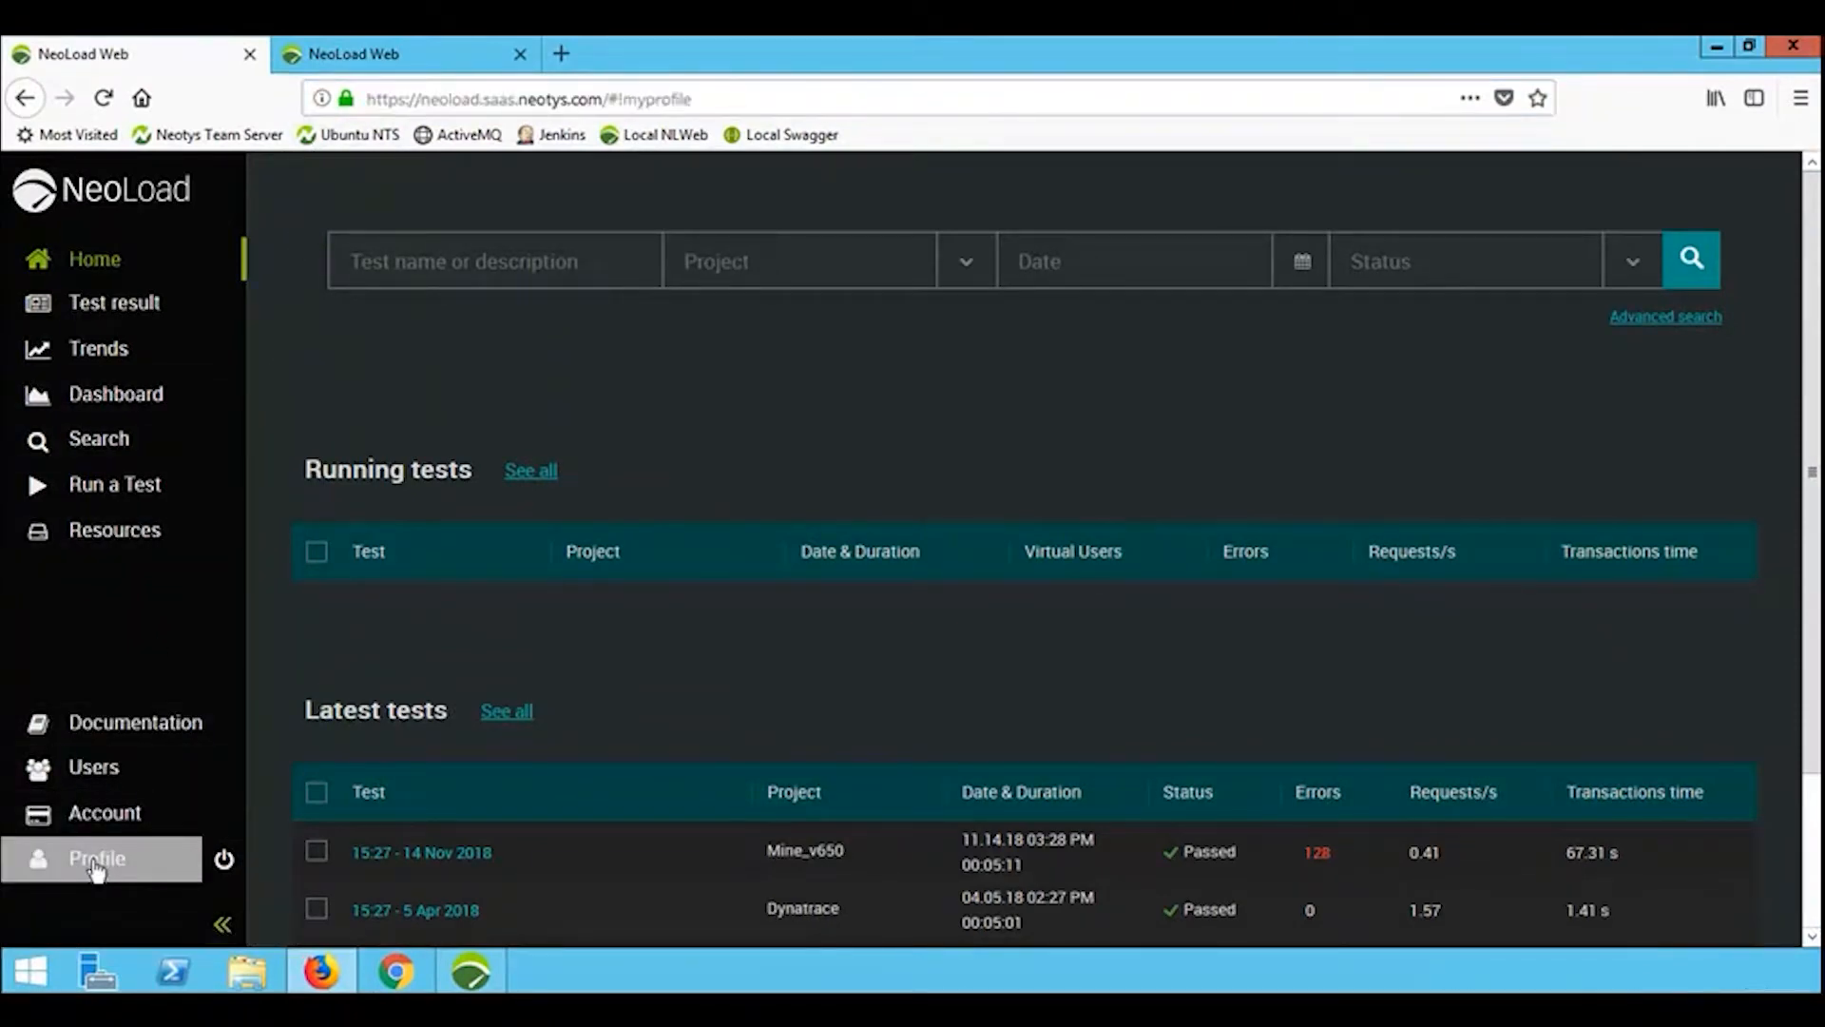
left_click(95, 858)
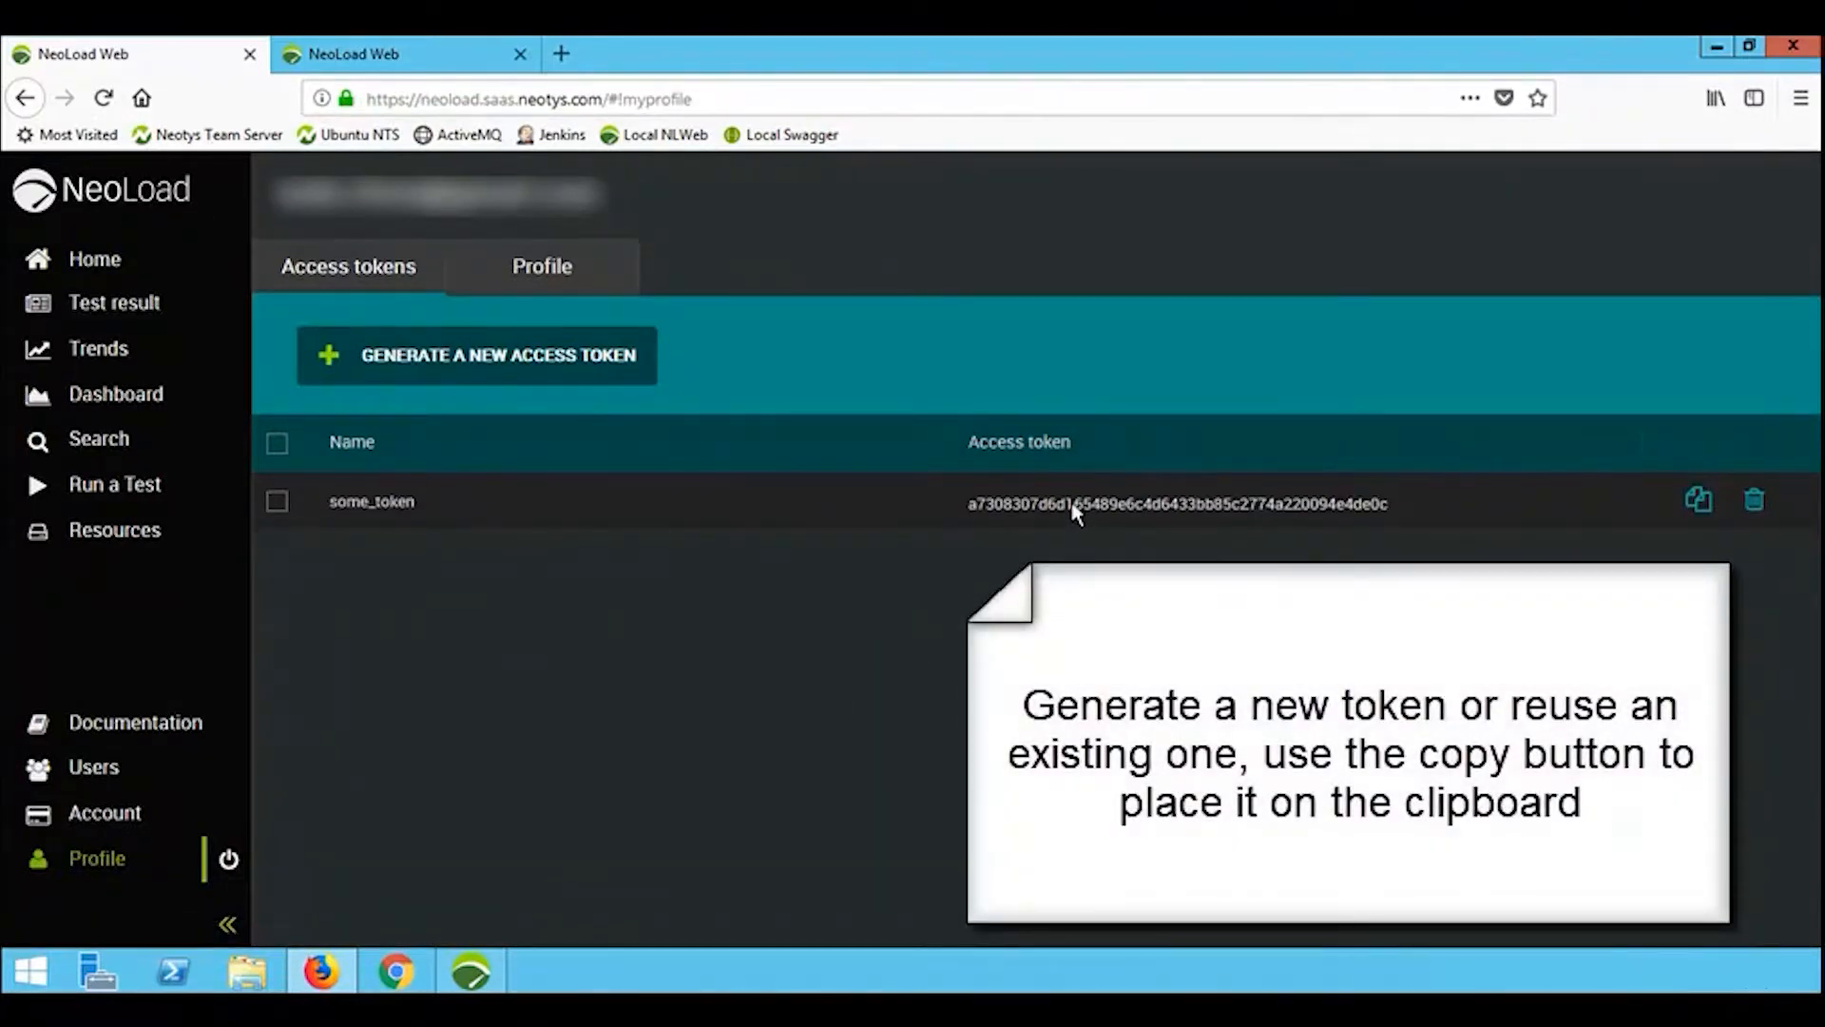
mouse_move(1160, 530)
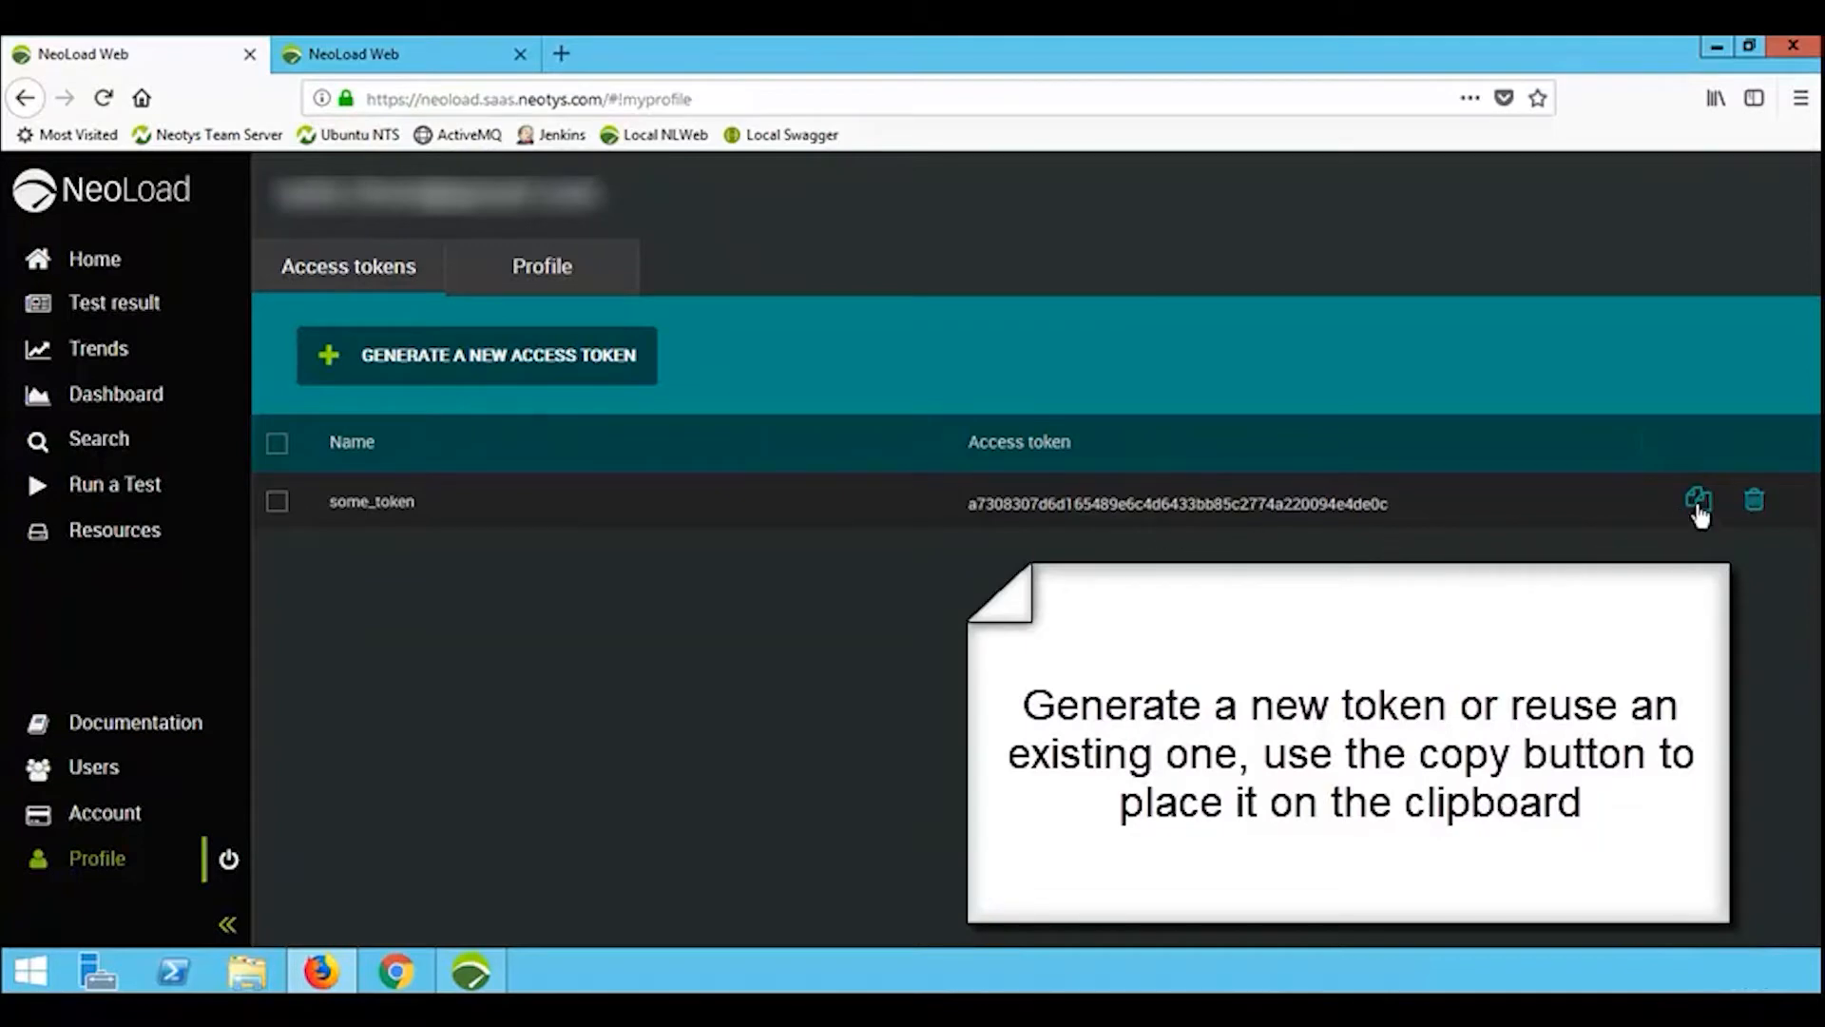
left_click(1699, 501)
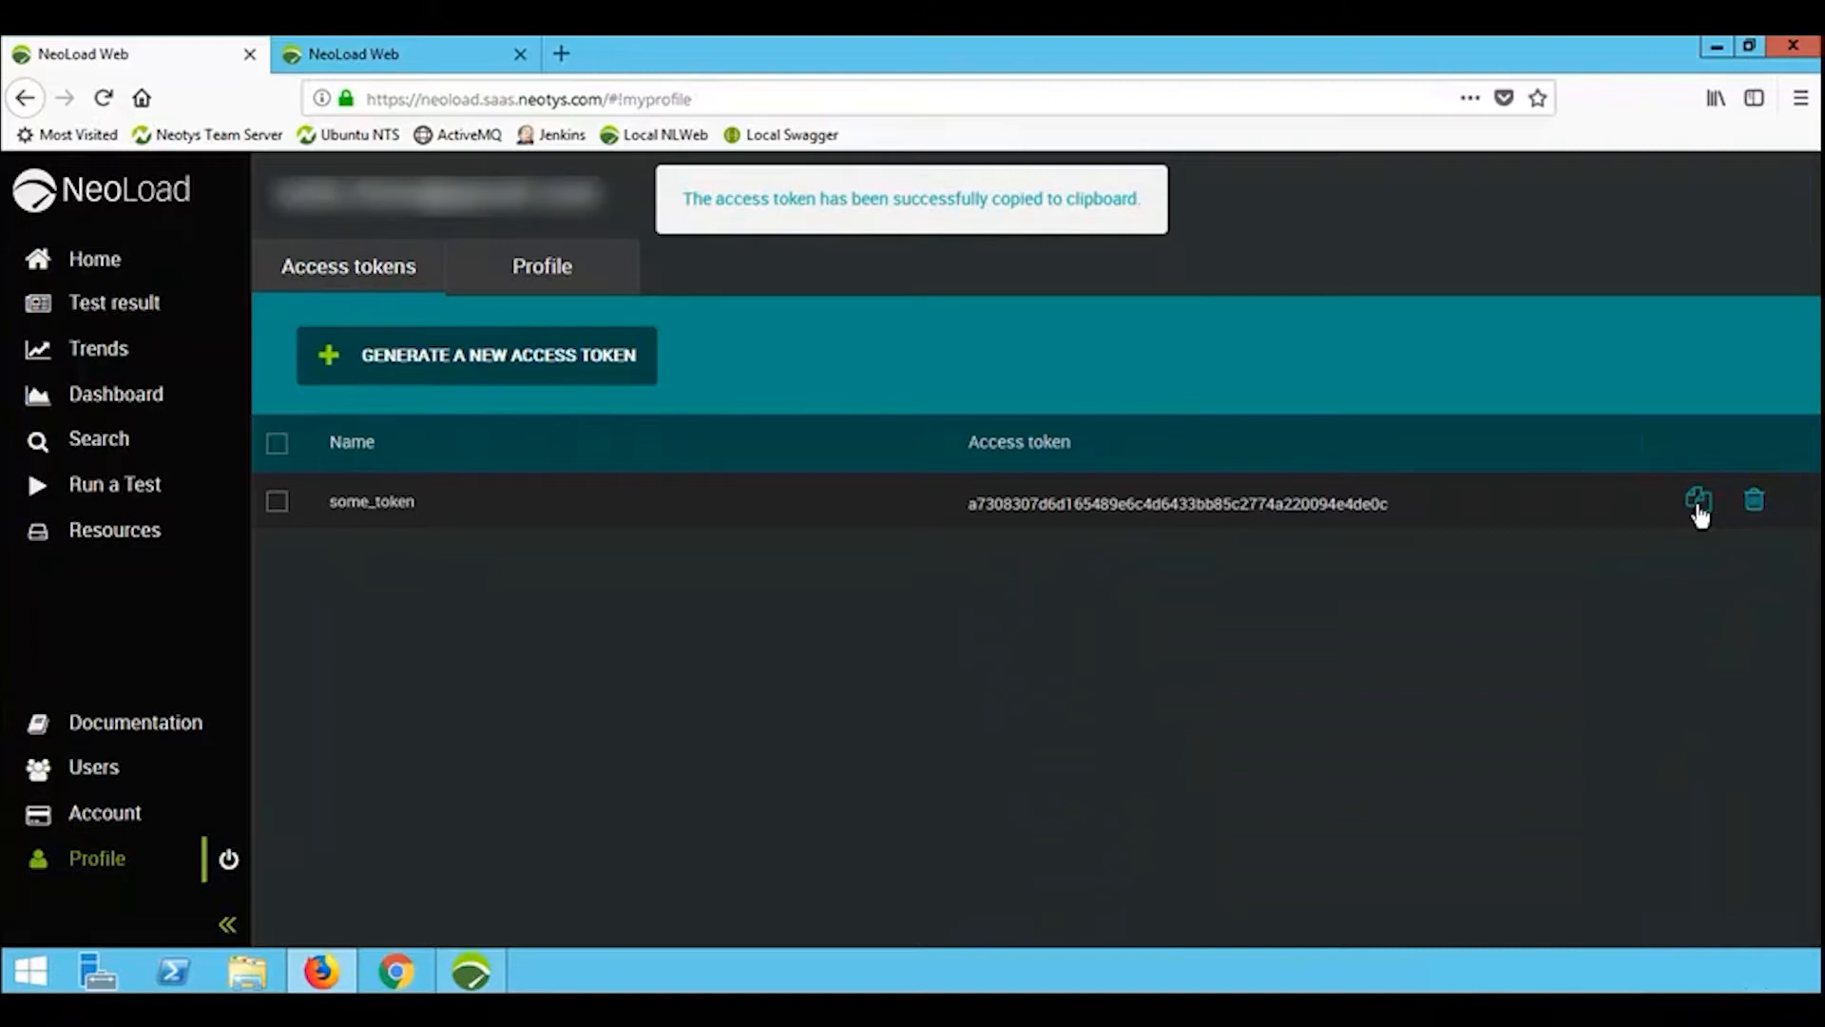
mouse_move(425, 67)
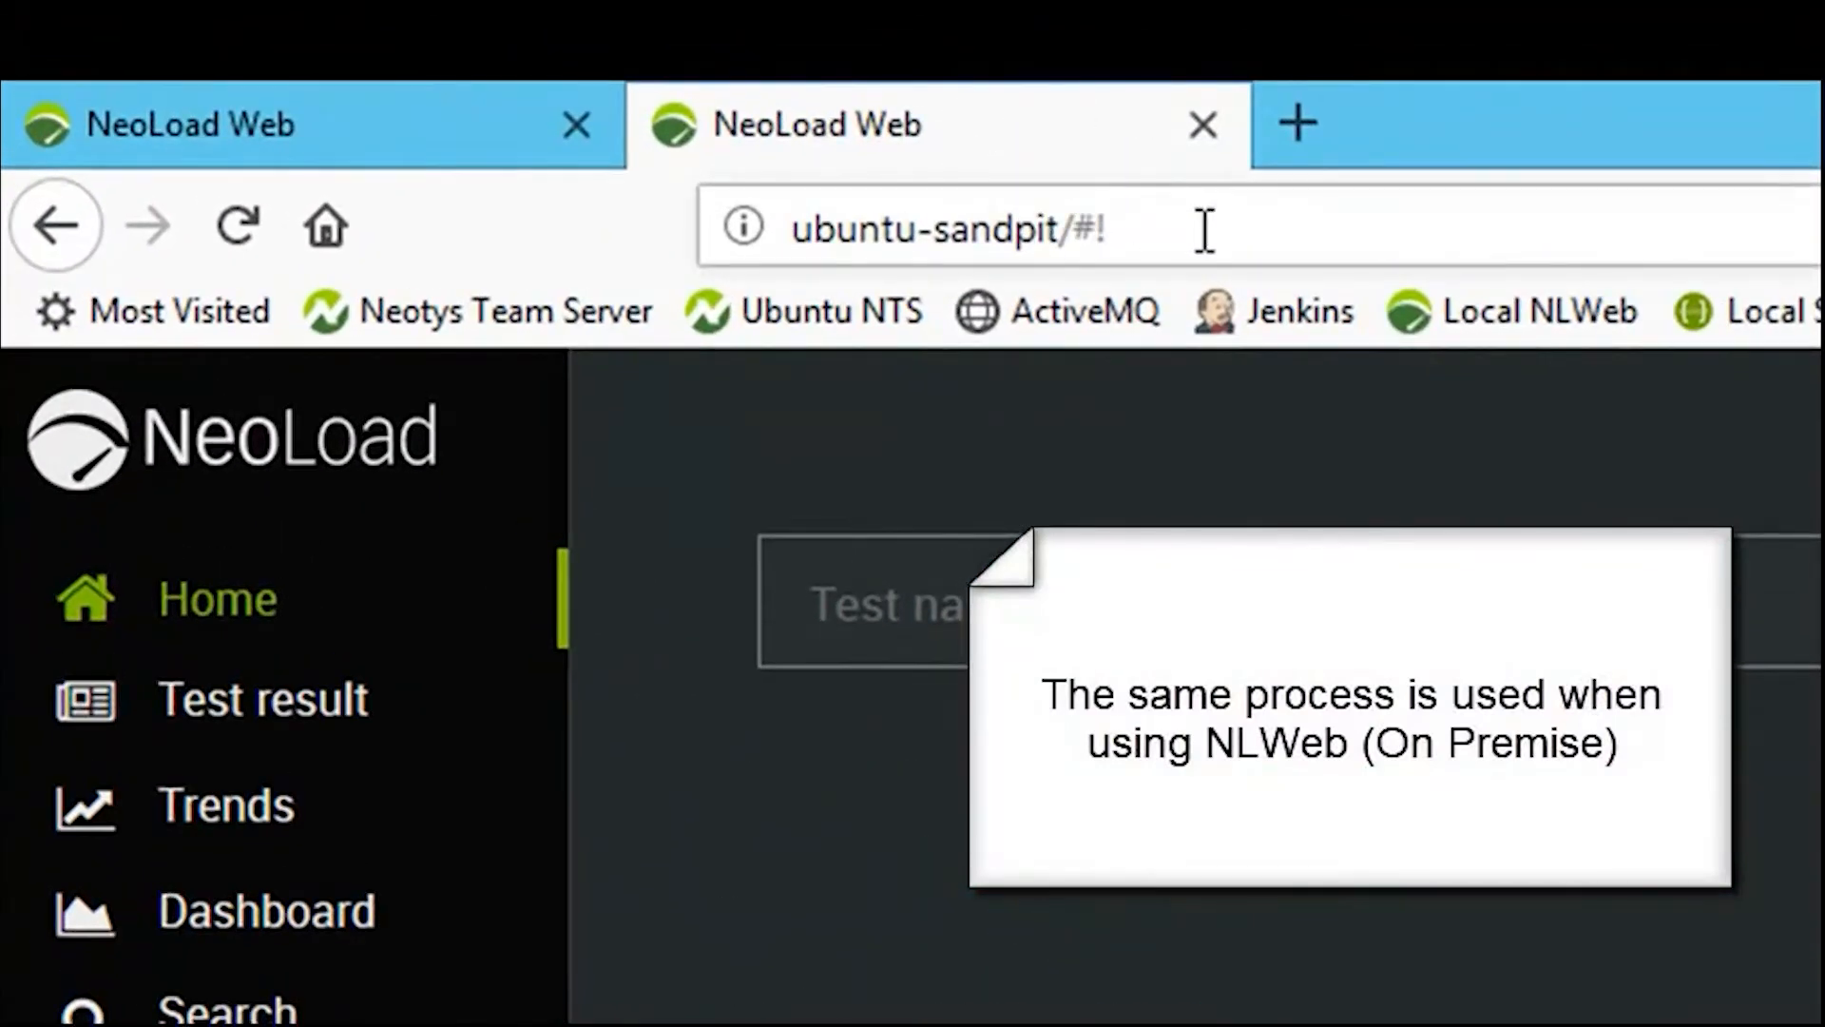
On ubuntu-sandpit, copy the admin profile's Default access token and return to NeoLoad.
left_click(943, 227)
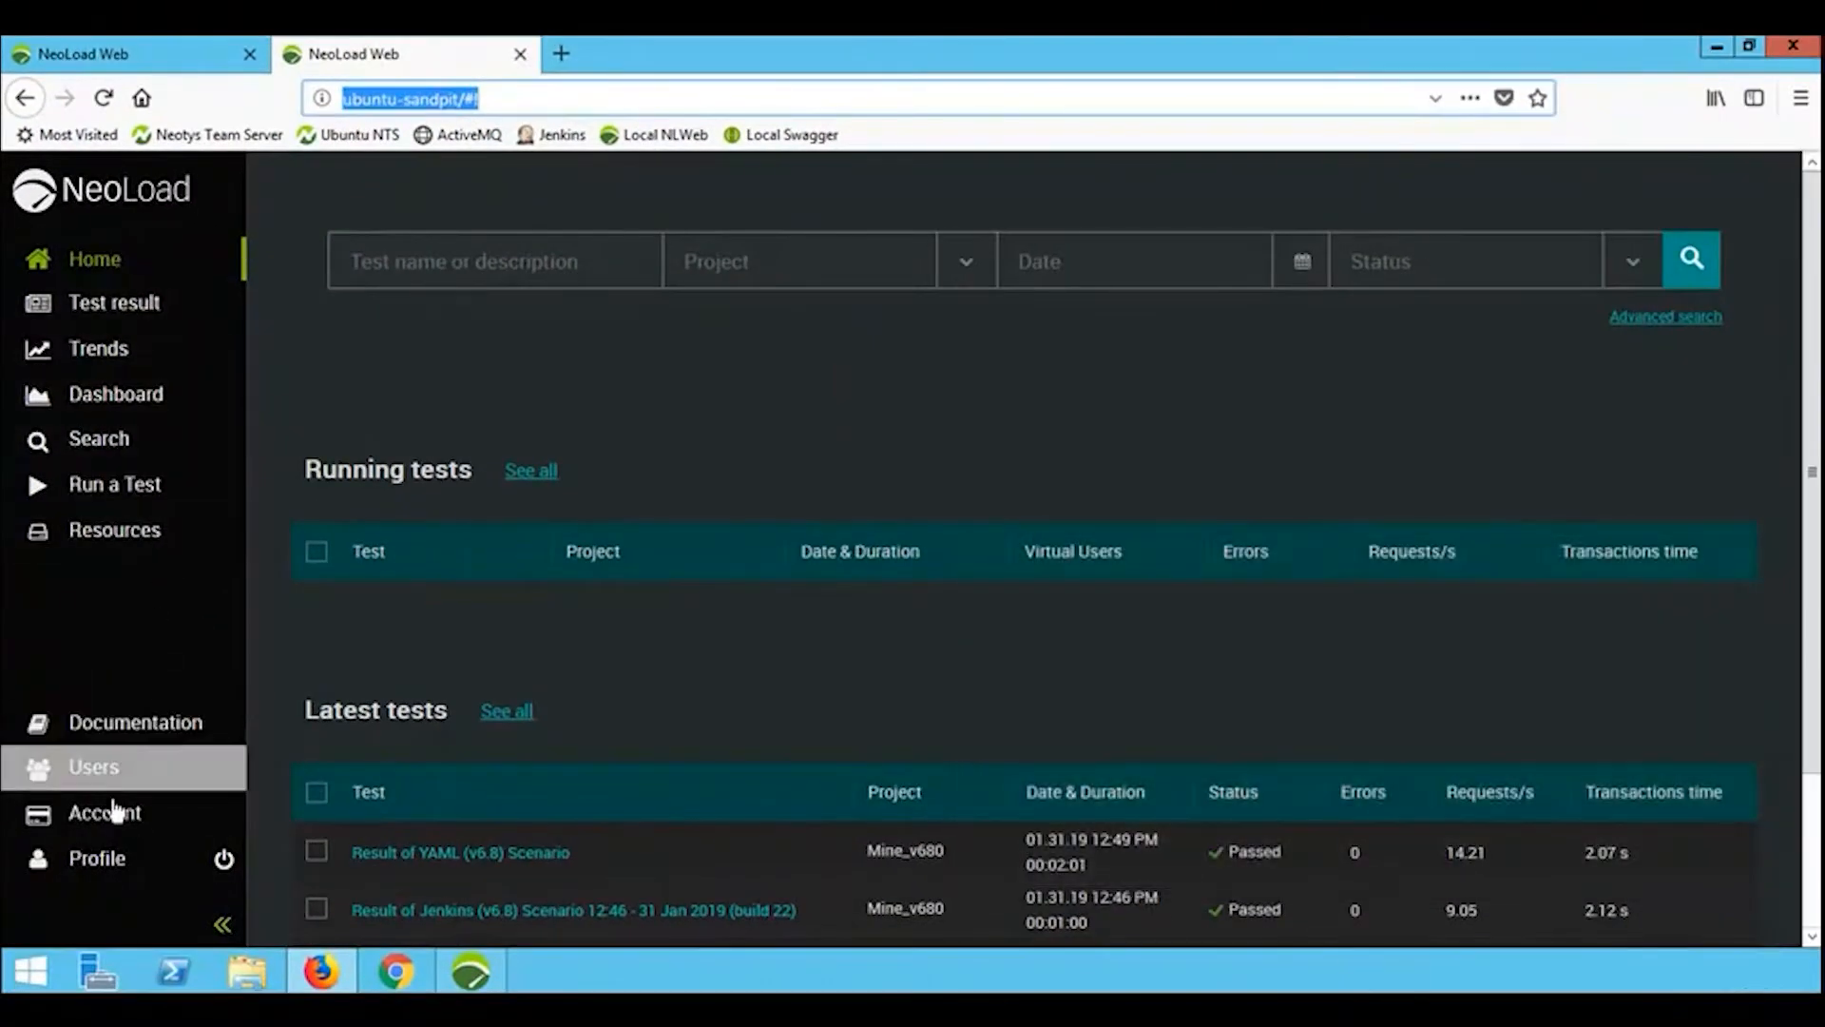
left_click(97, 857)
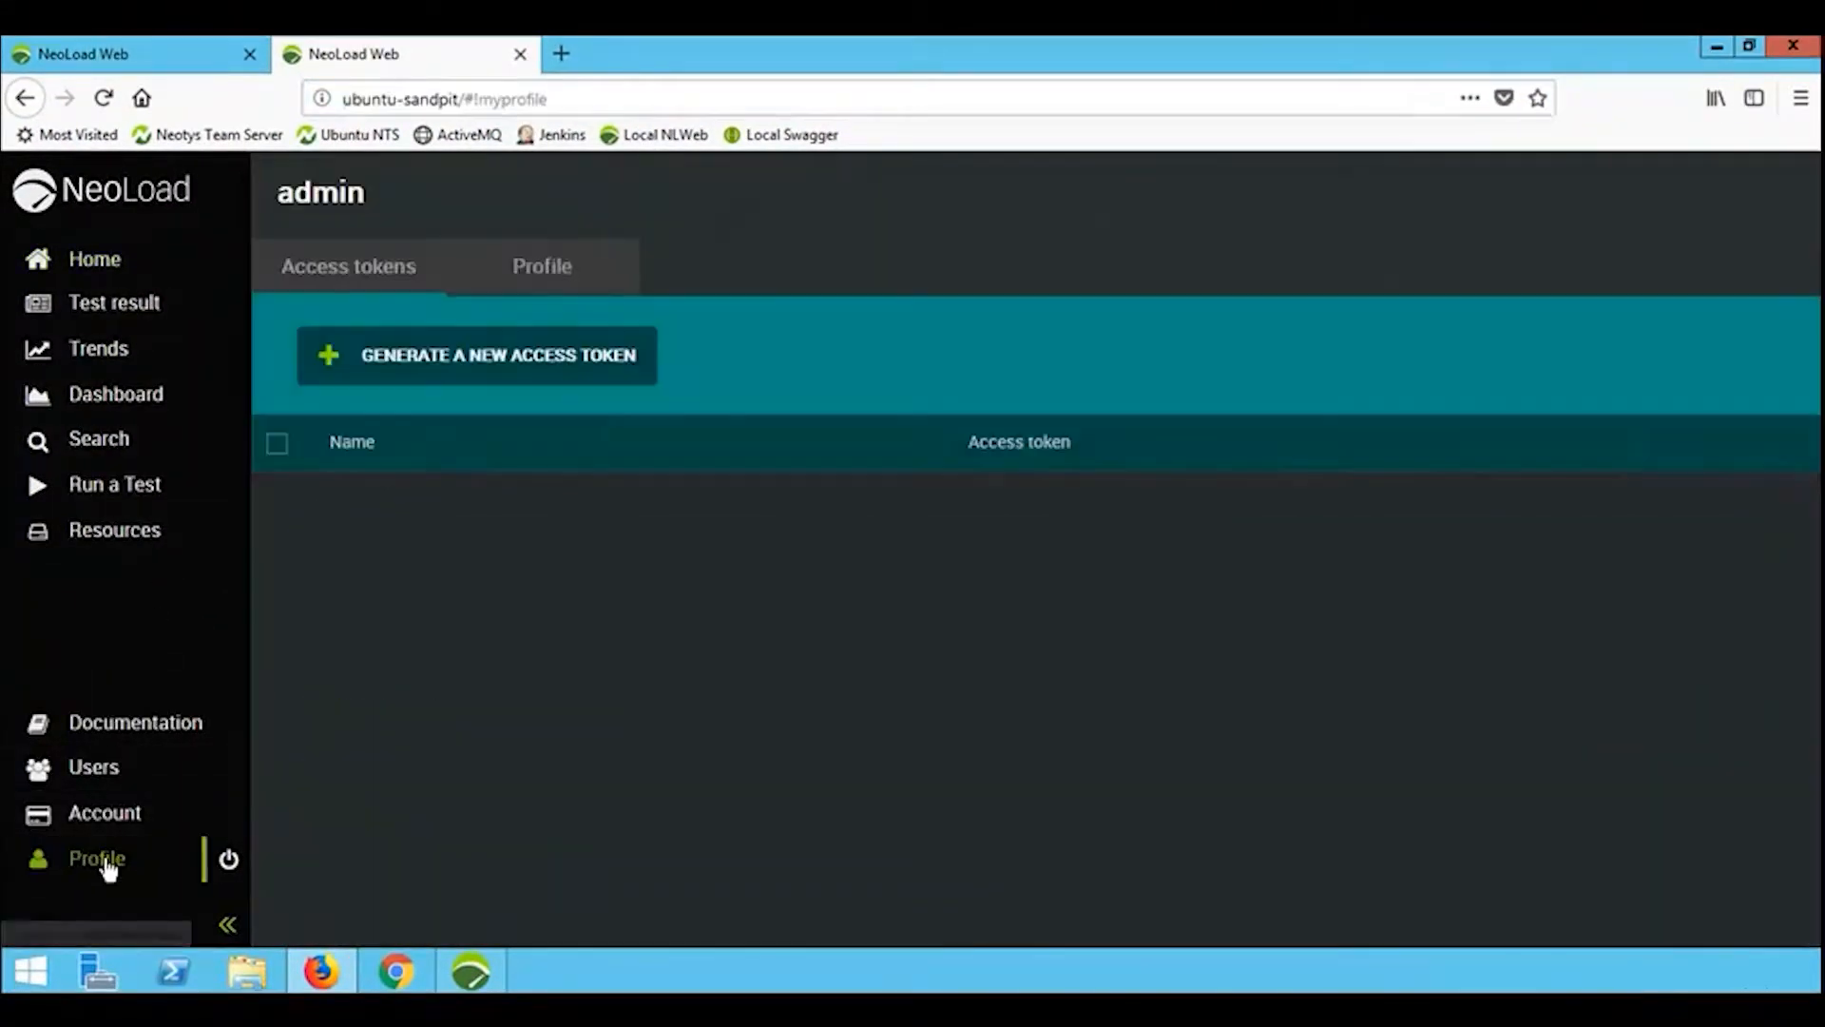
left_click(476, 355)
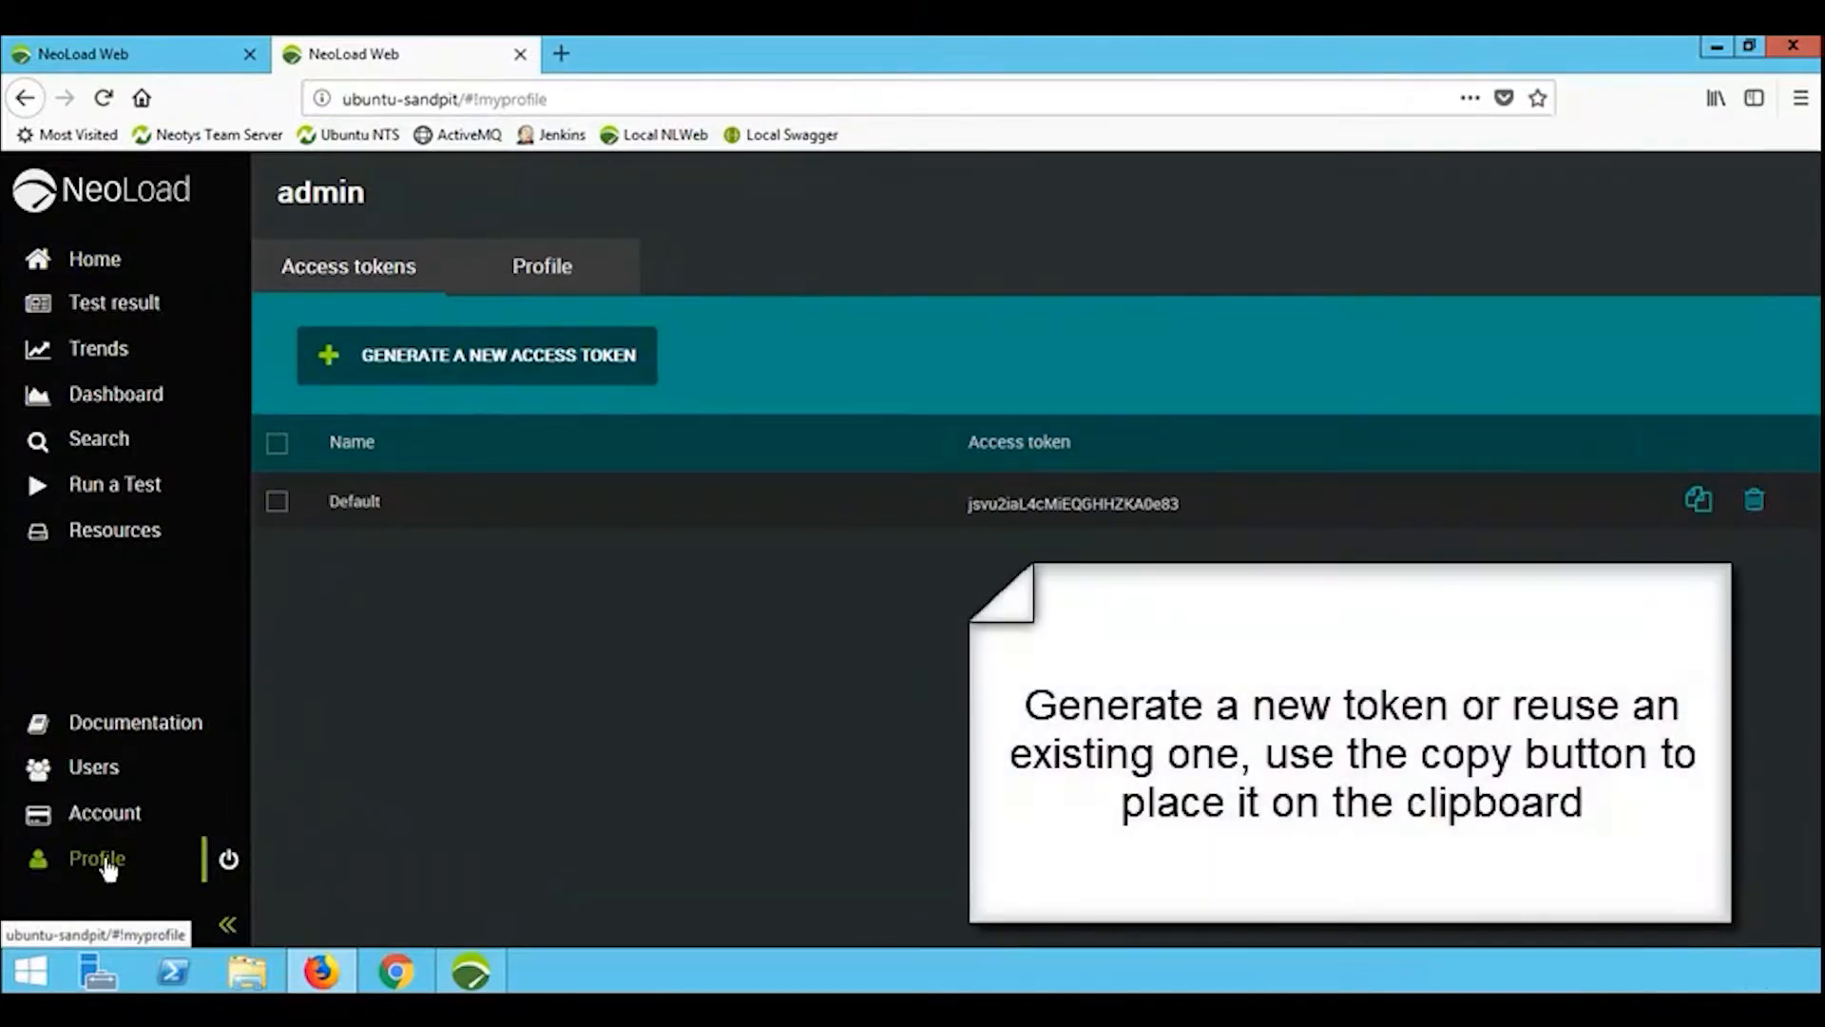
mouse_move(759, 513)
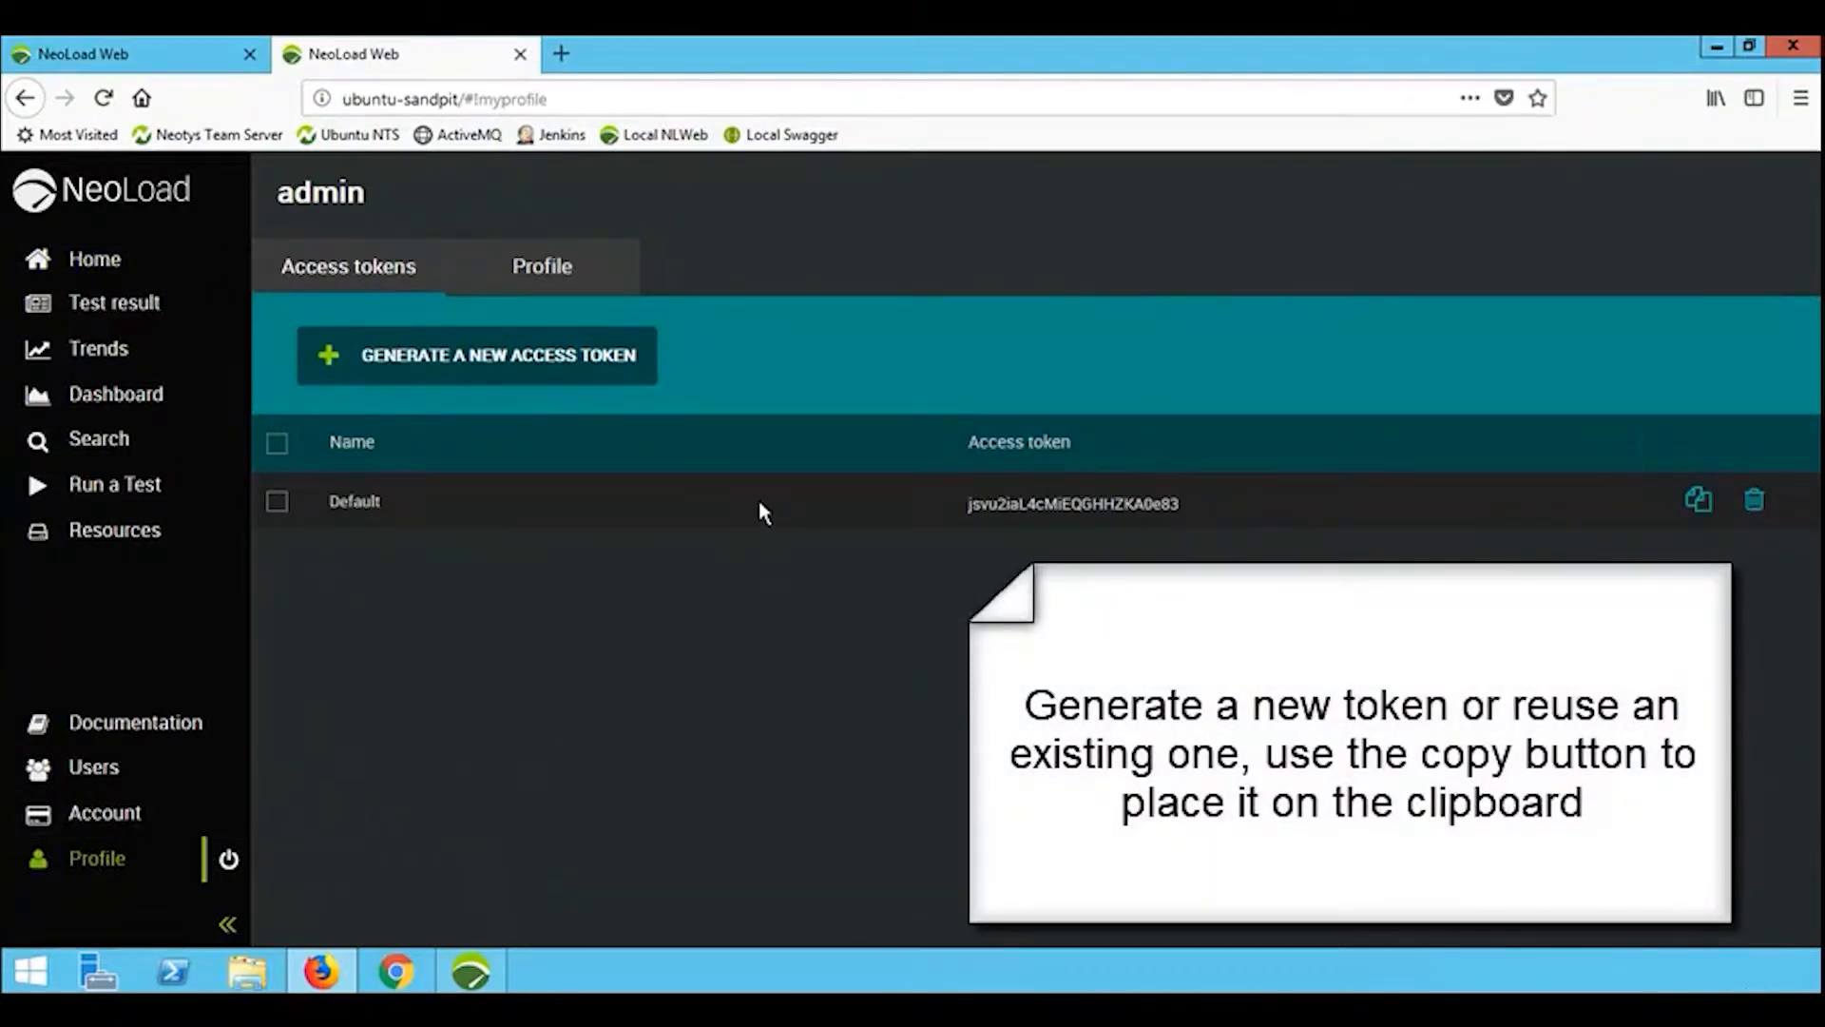
mouse_move(993, 572)
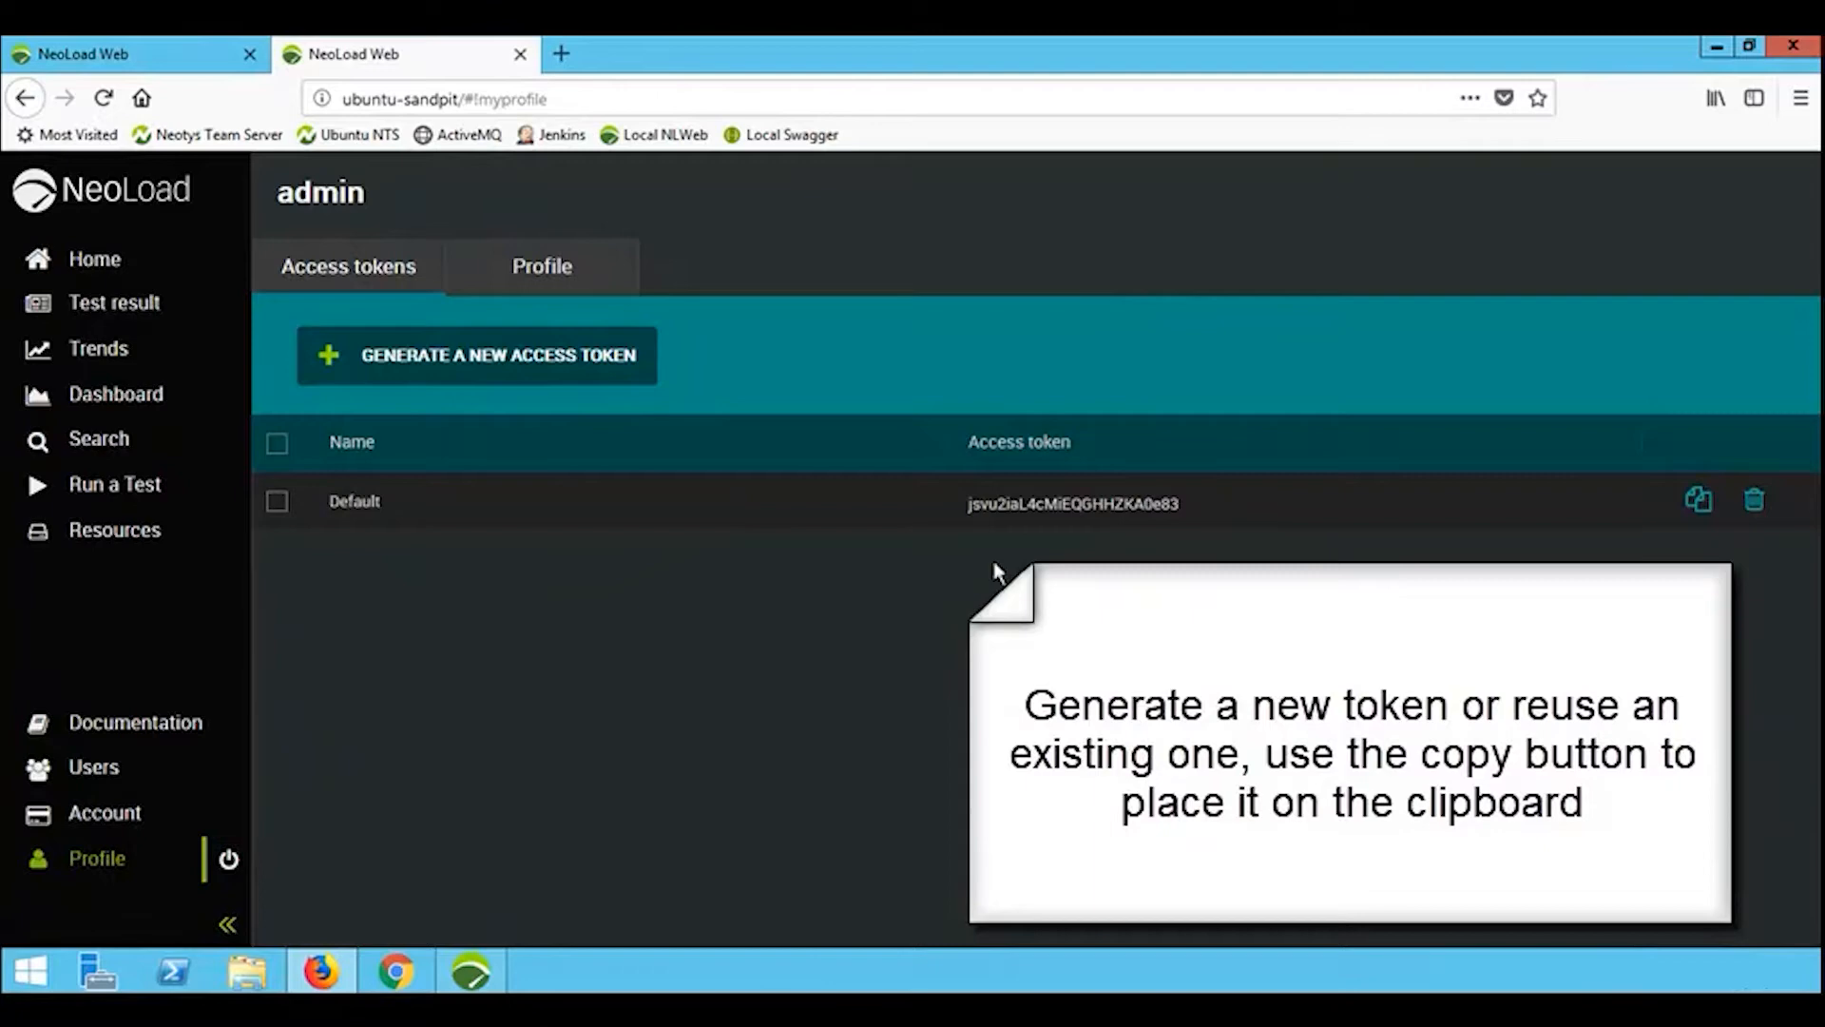
mouse_move(1700, 501)
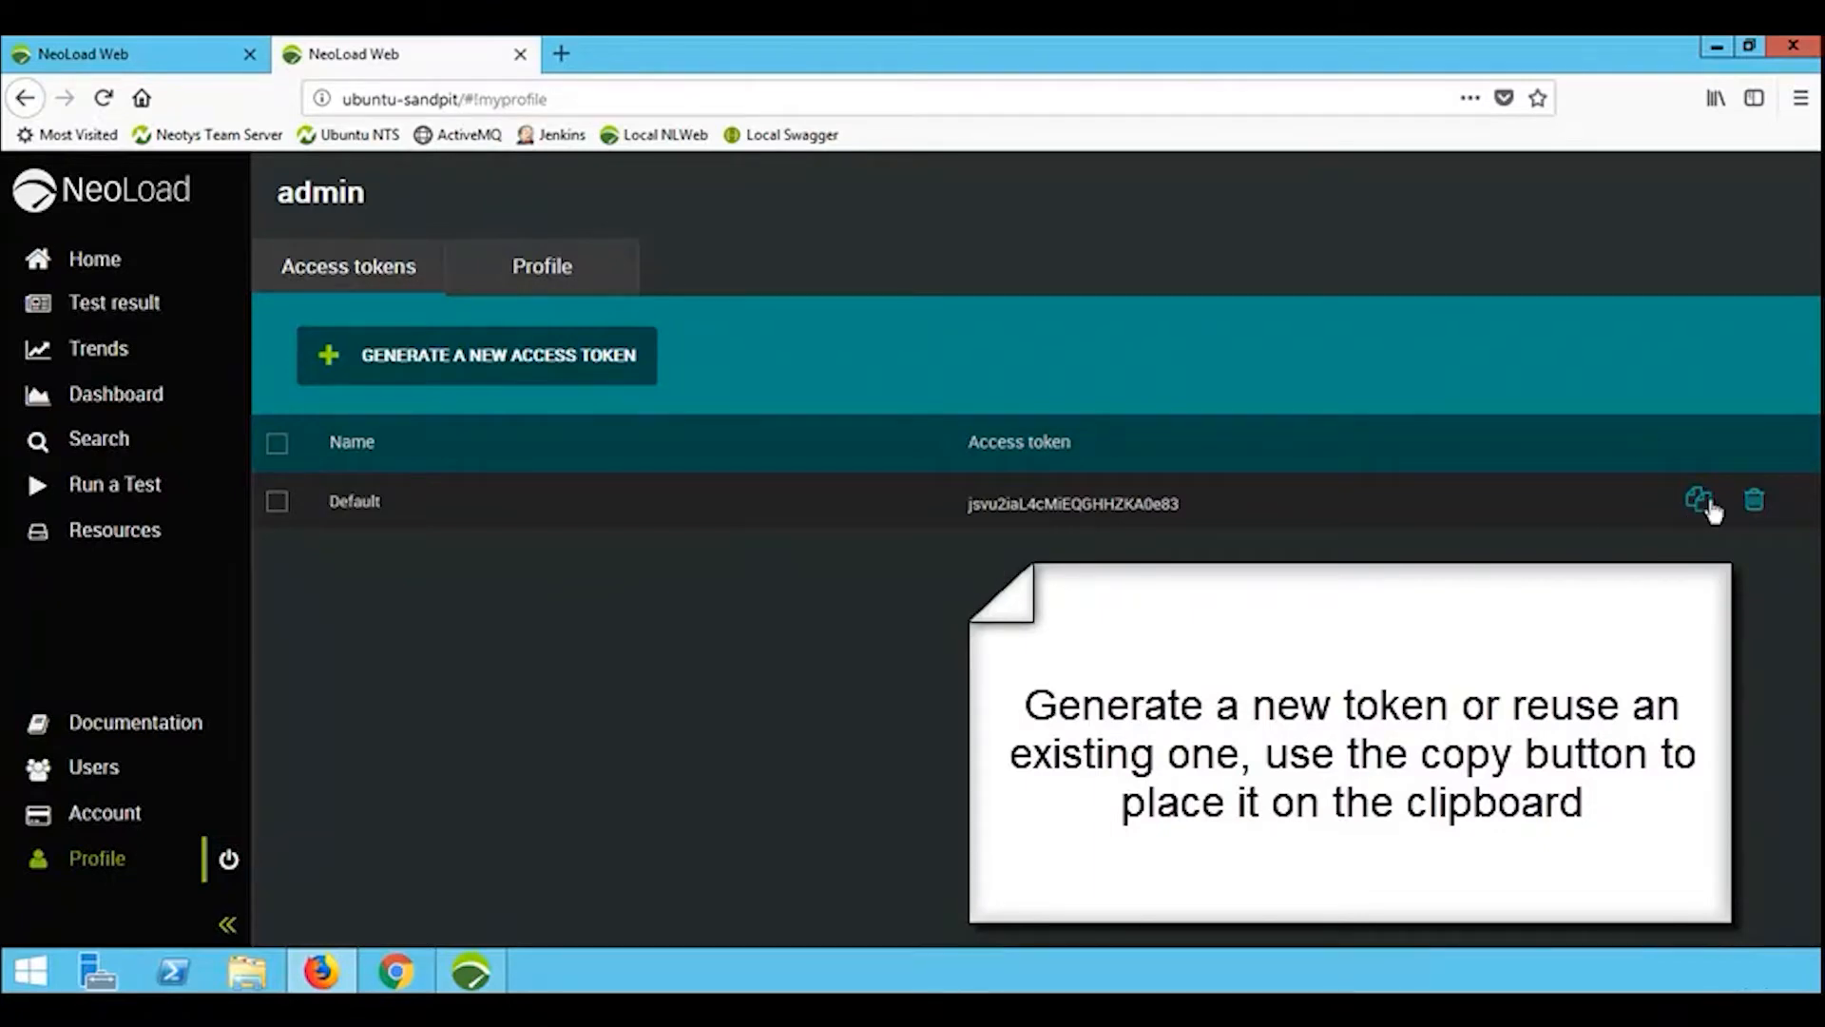
left_click(1699, 499)
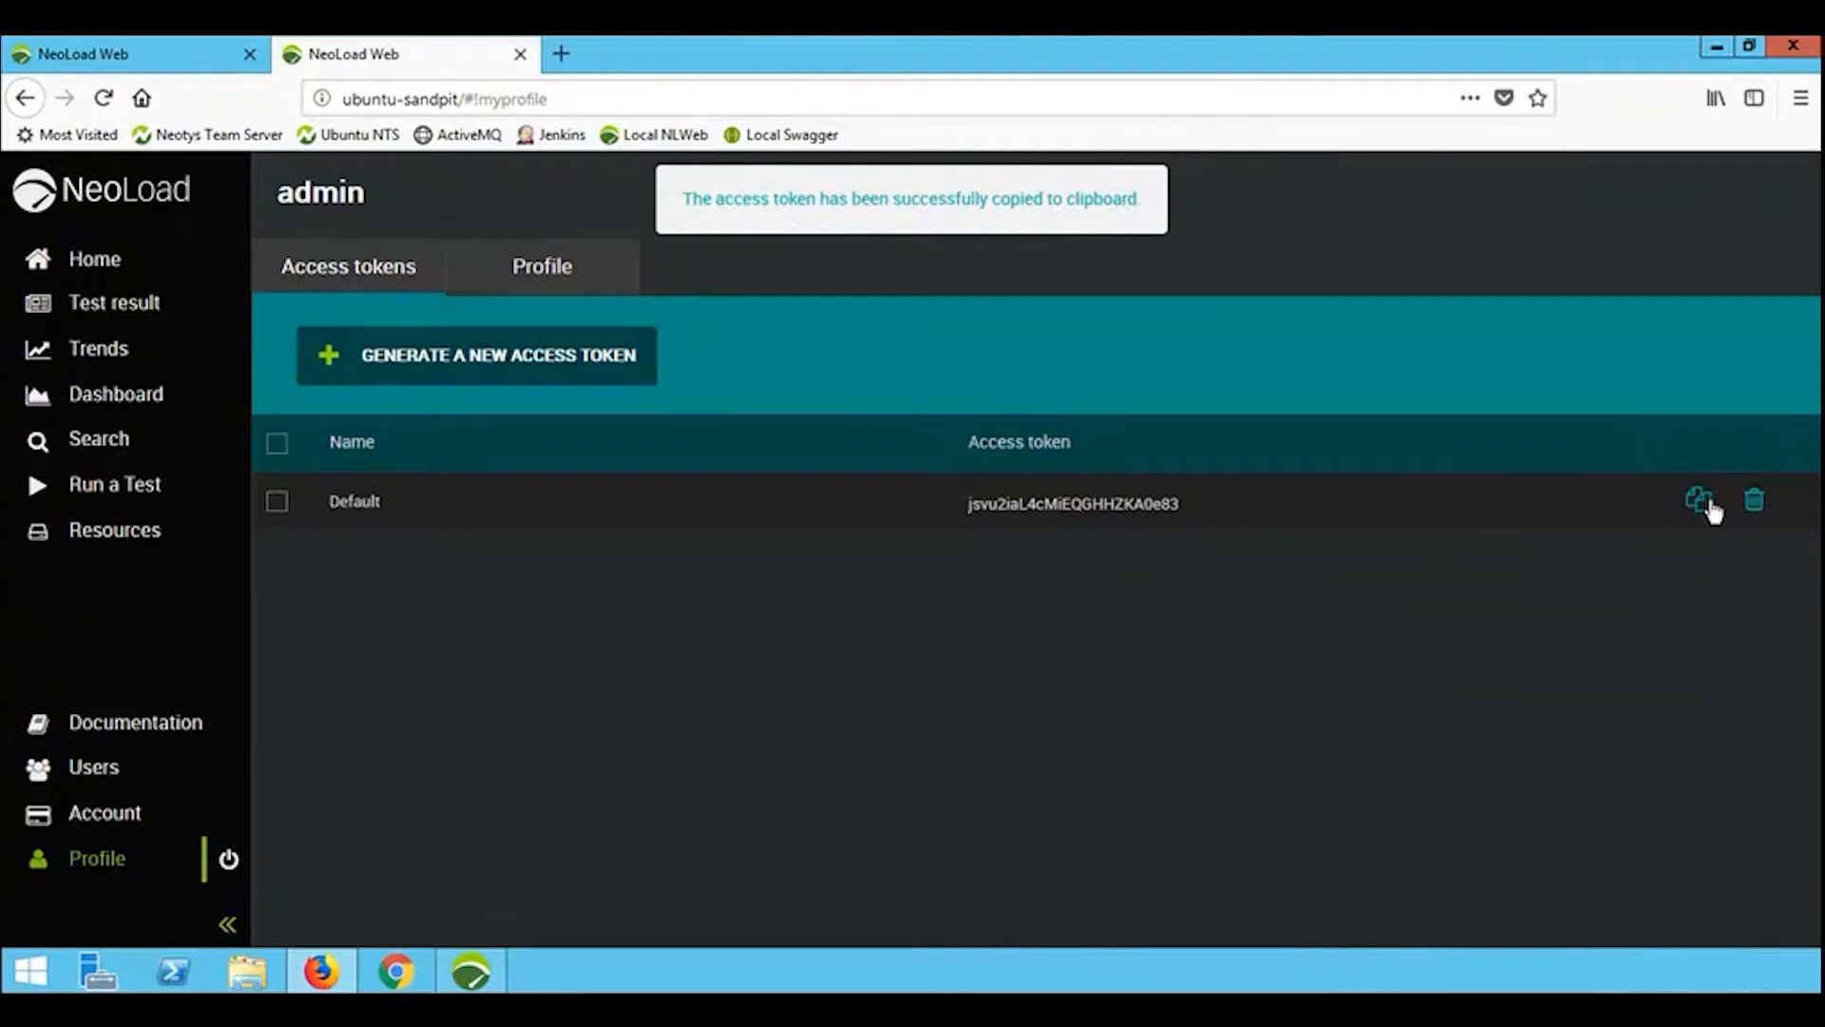
mouse_move(518, 957)
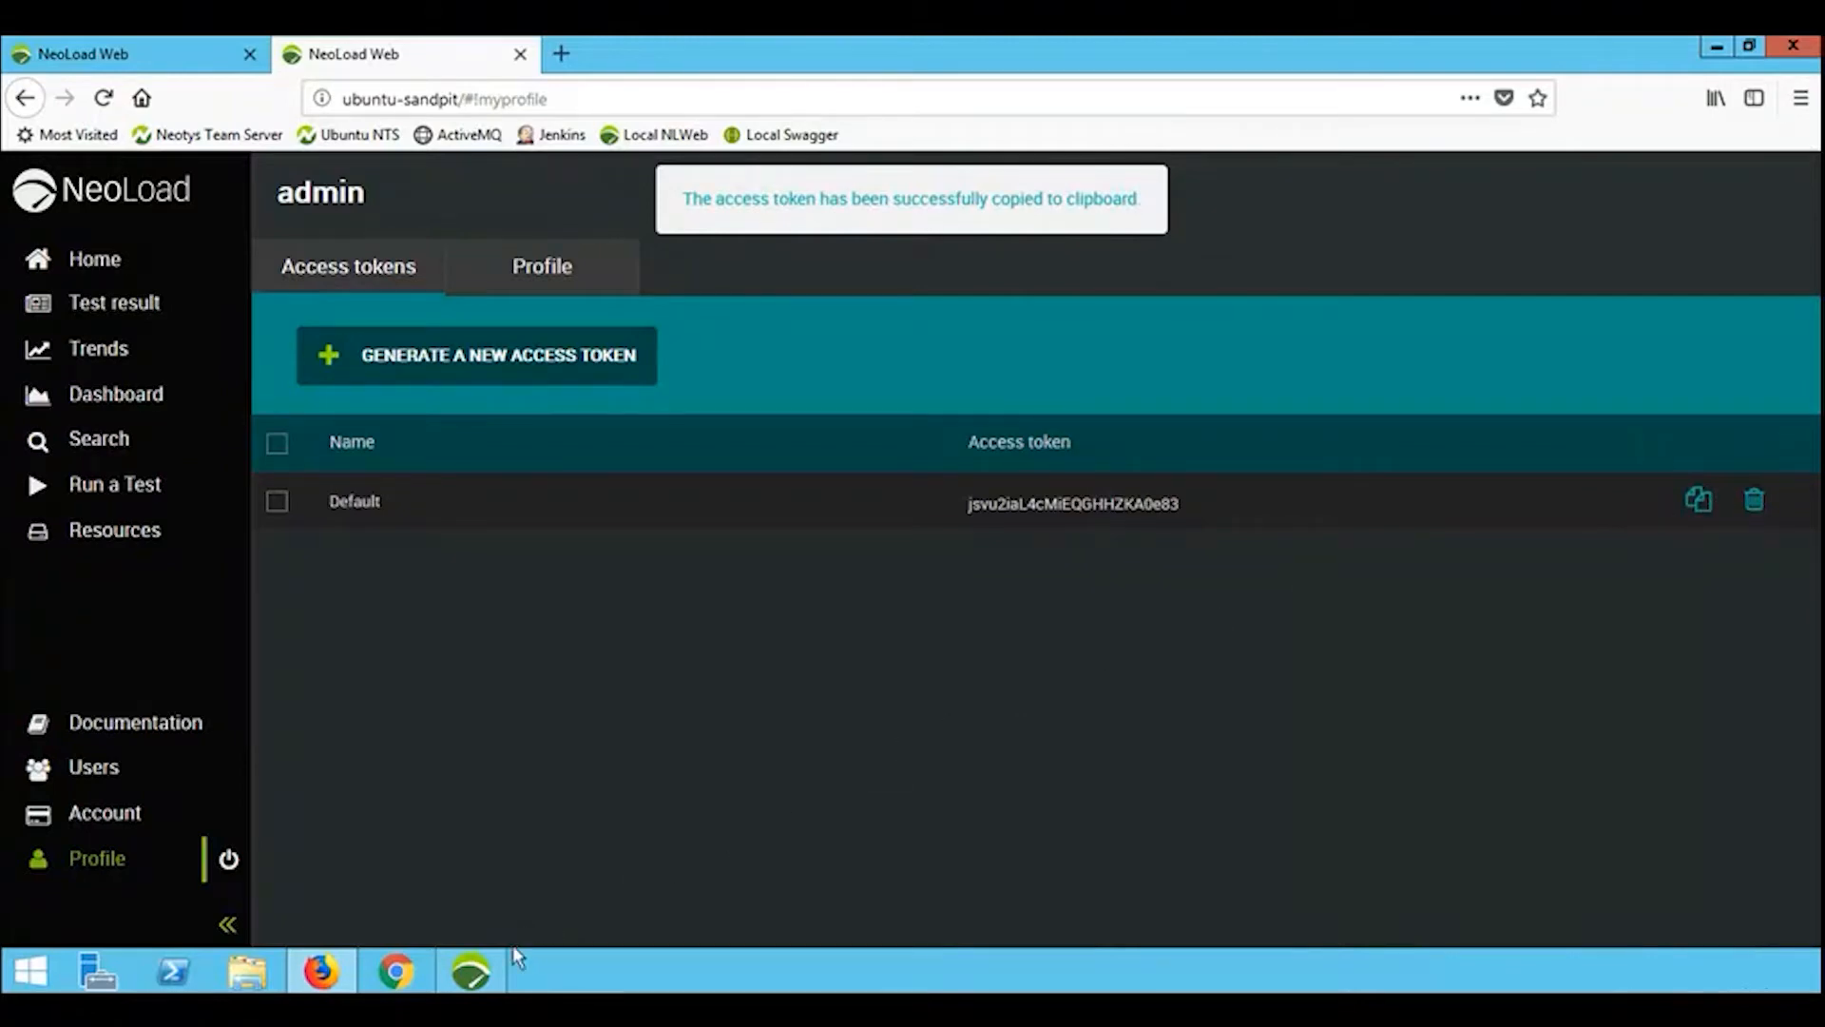
left_click(472, 971)
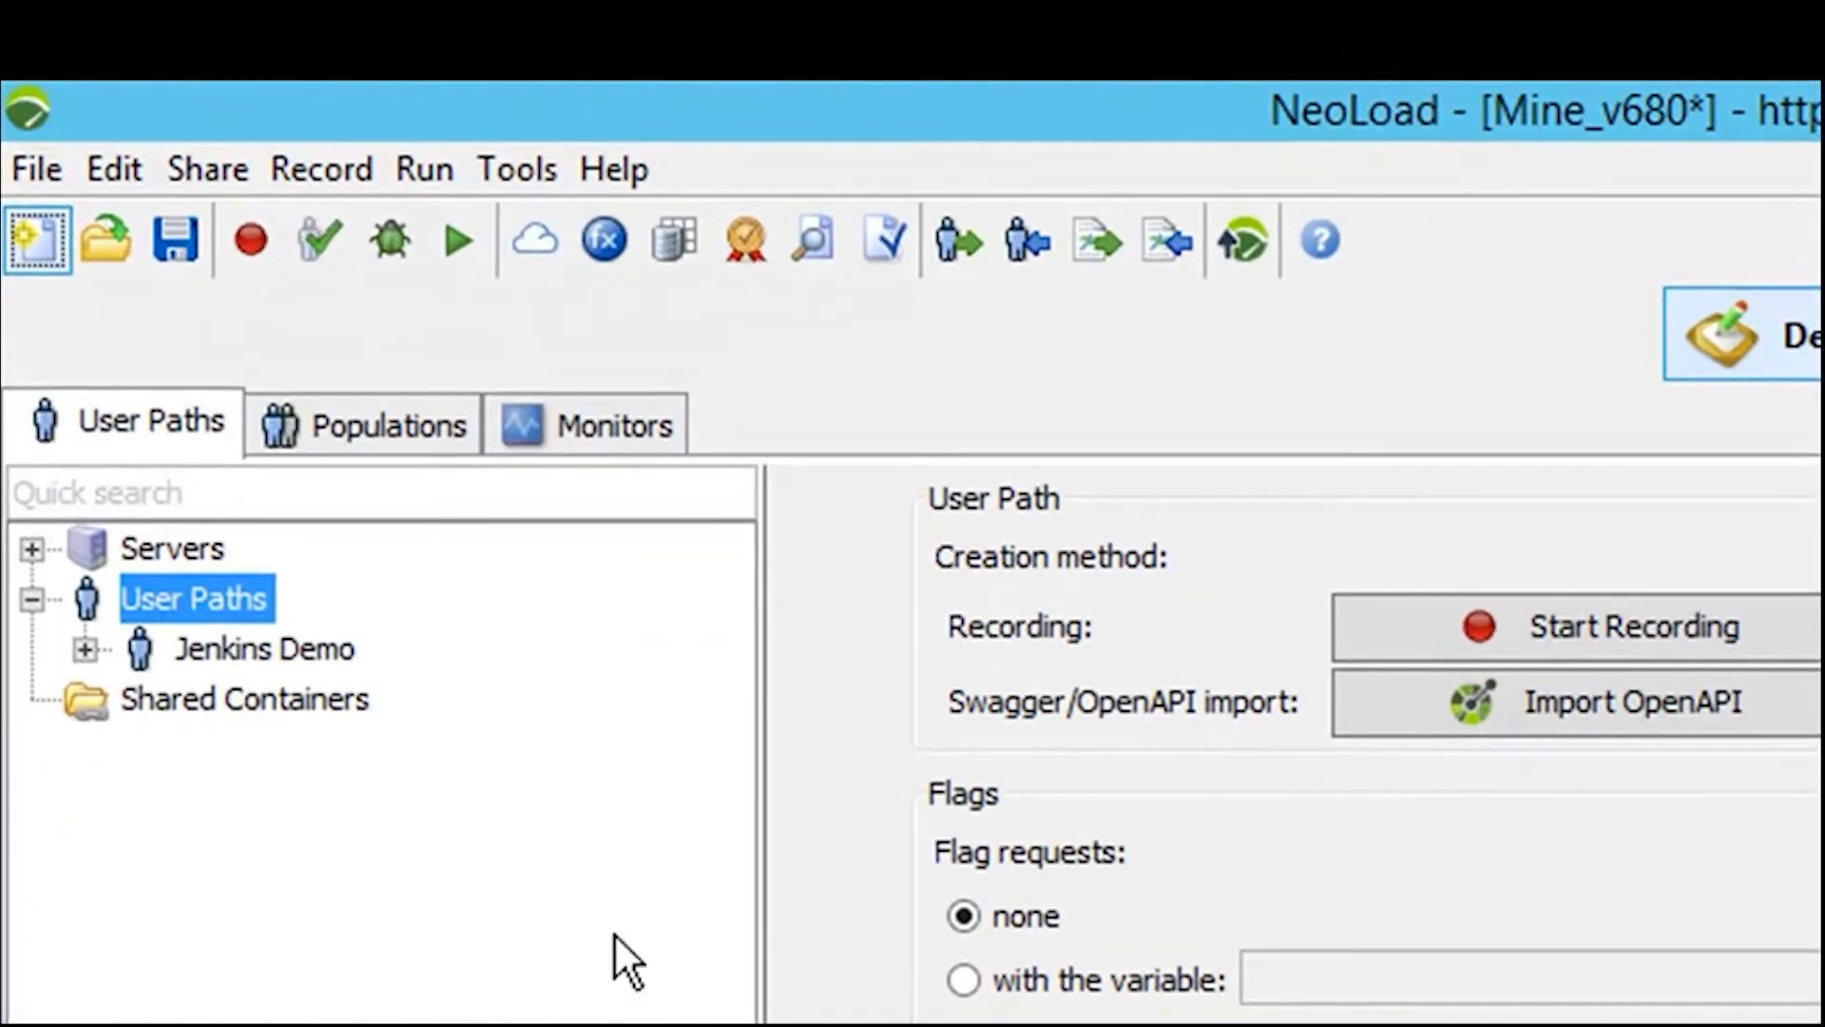
Open the NeoLoad Web page of NeoLoad's Edit > Preferences.
left_click(114, 169)
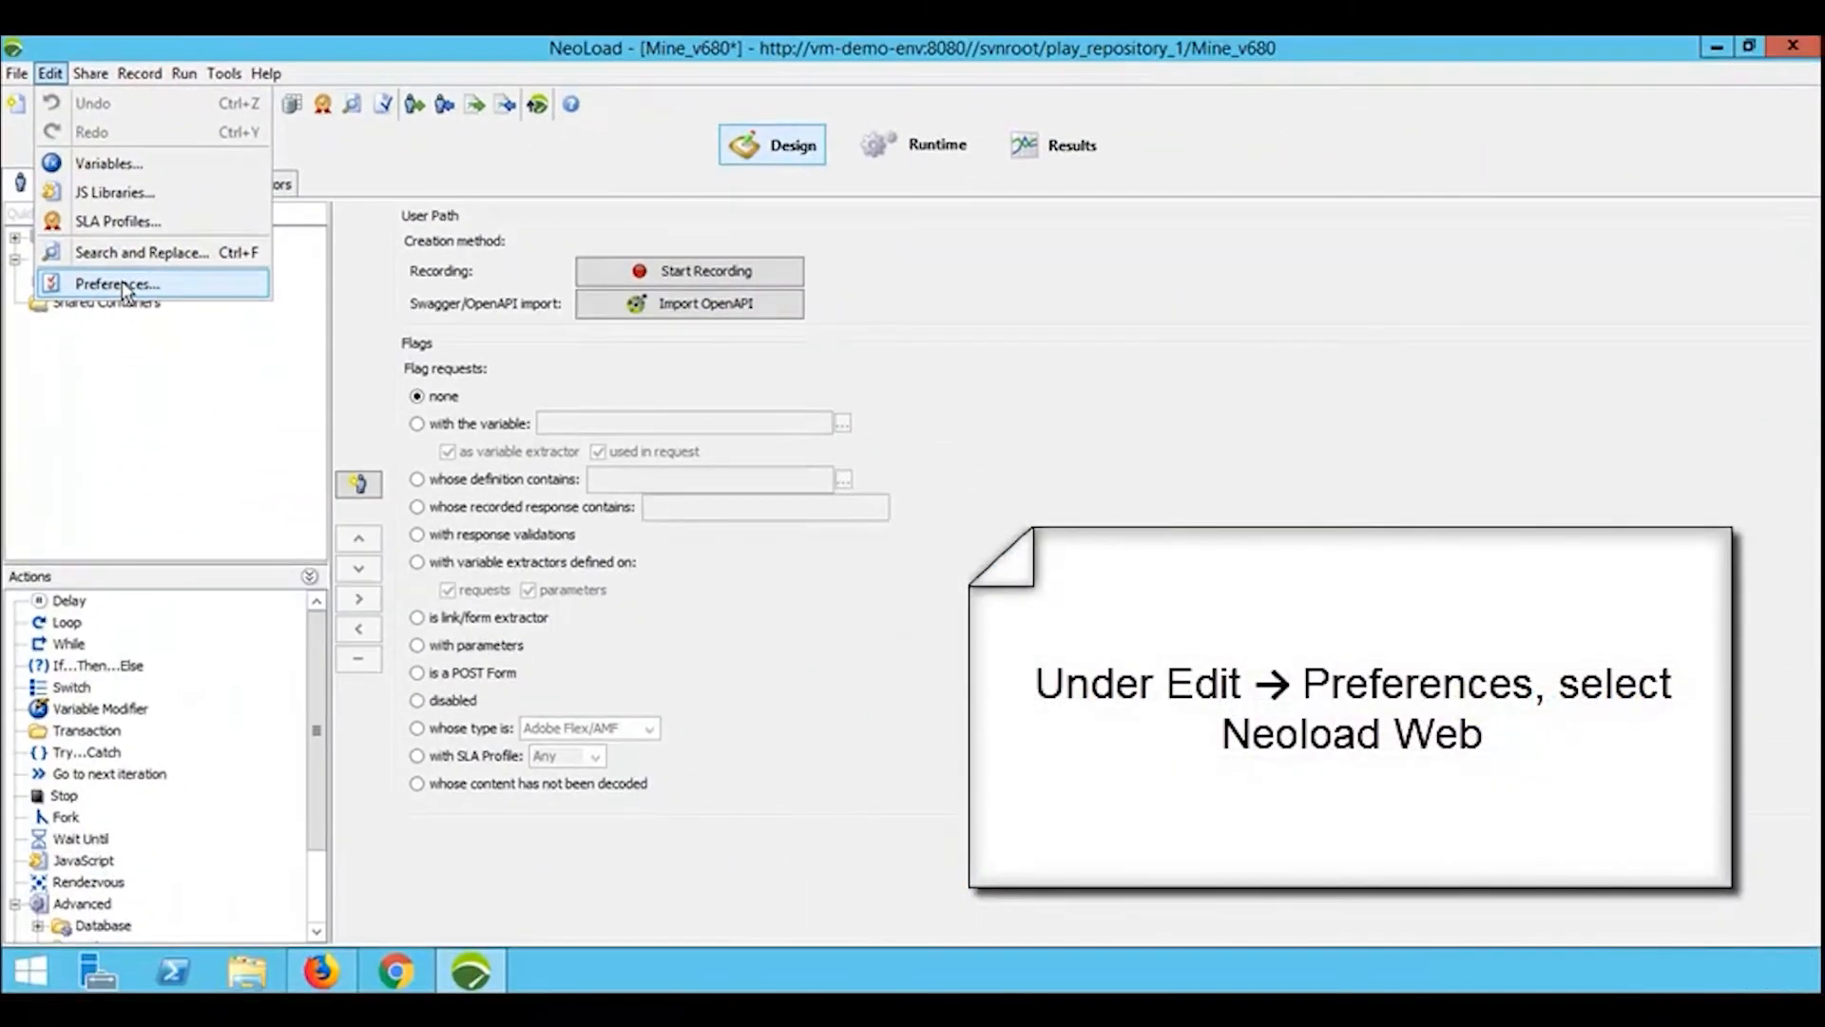
left_click(115, 284)
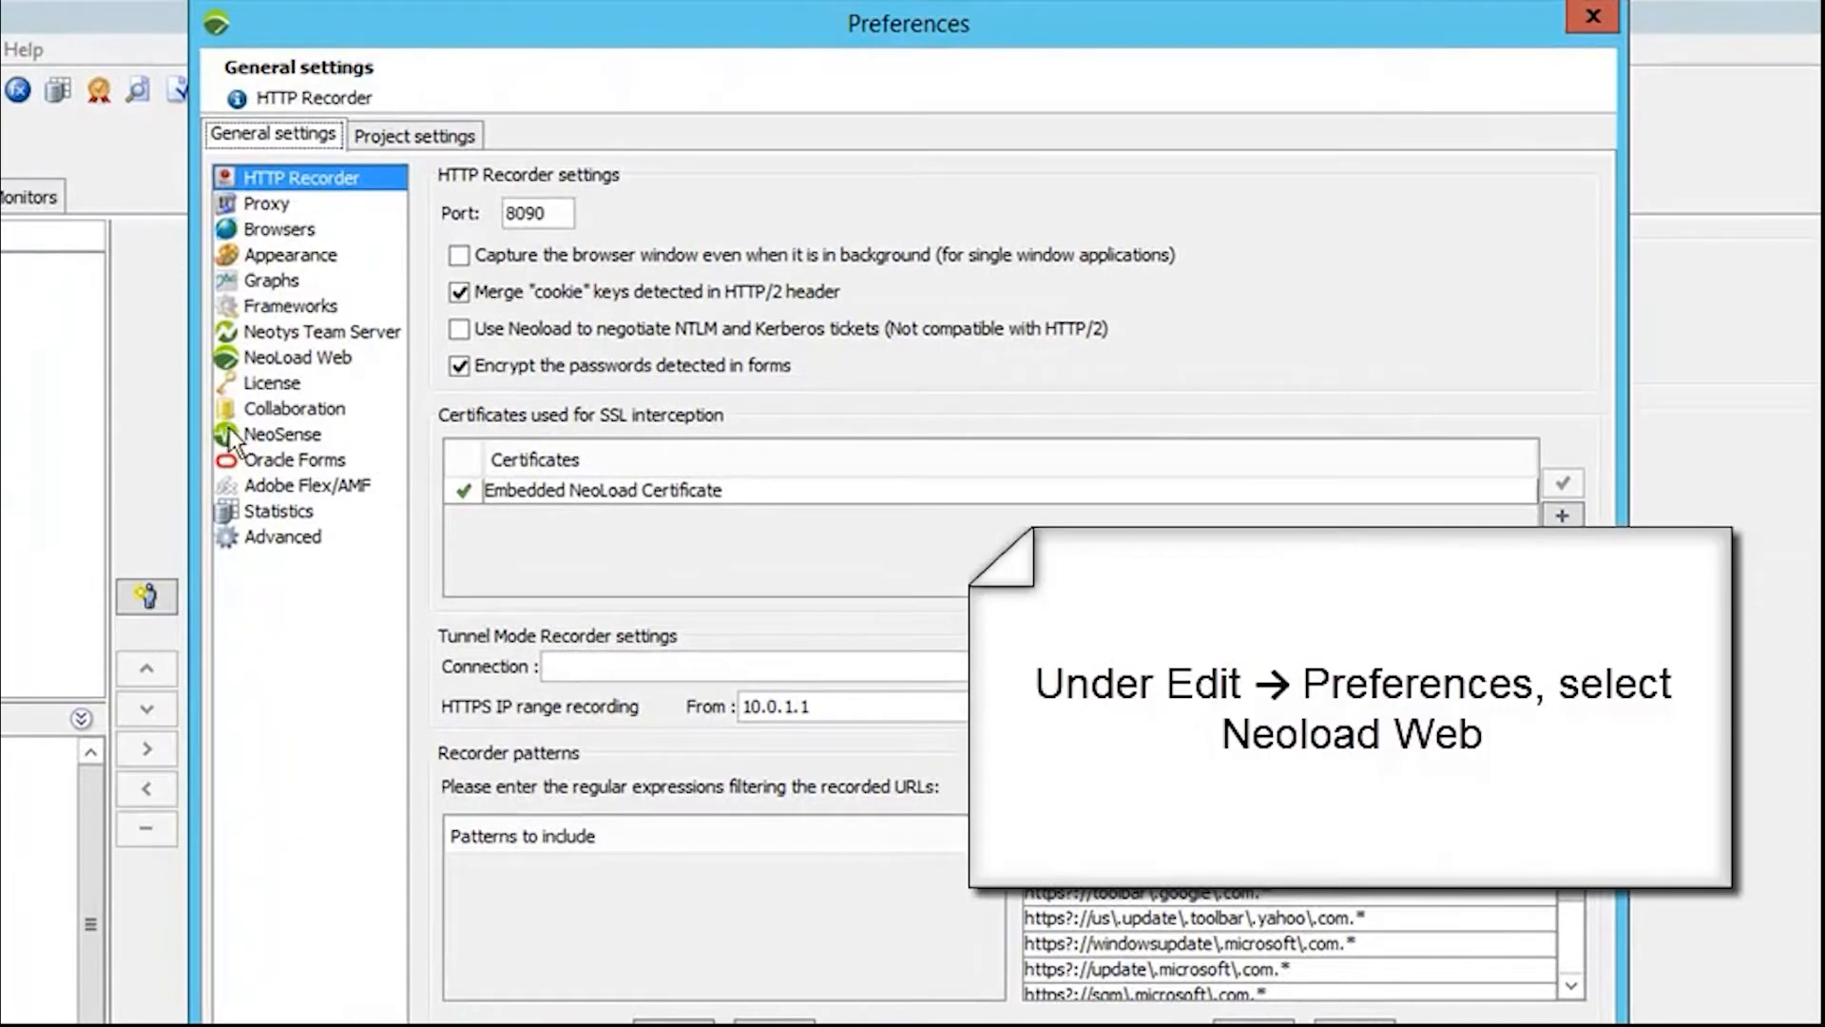
left_click(297, 357)
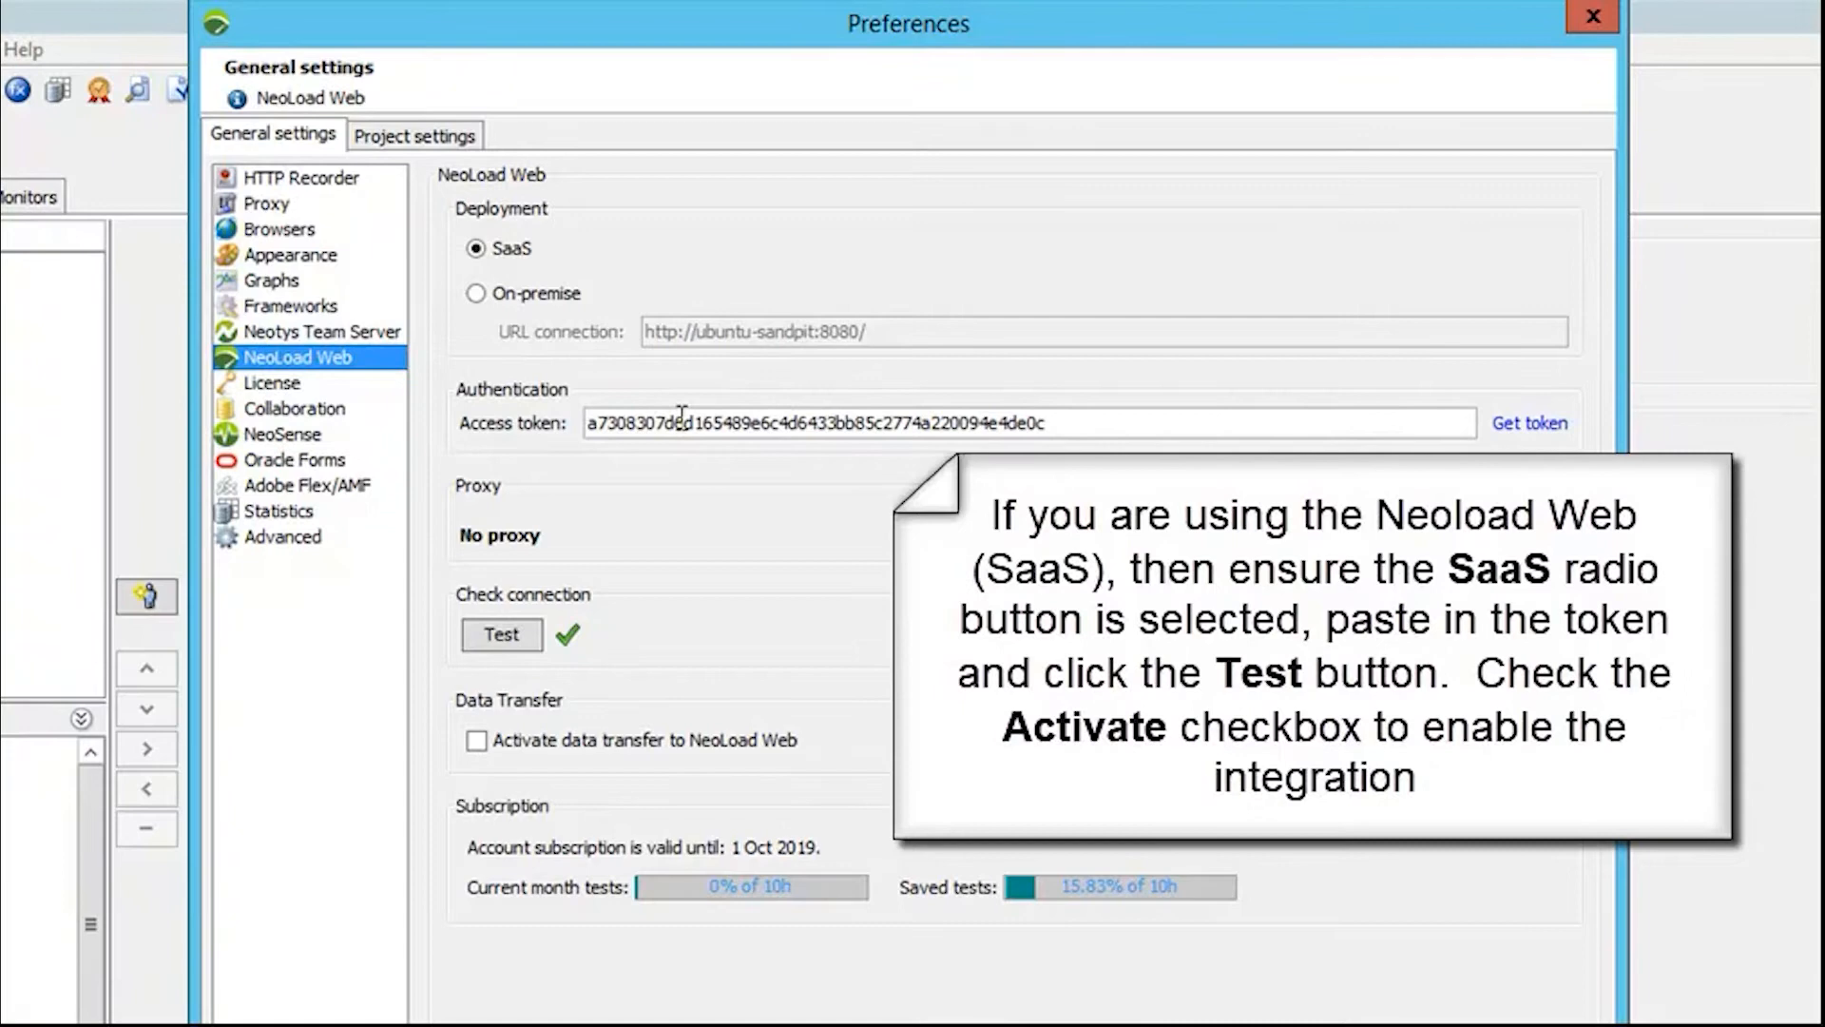
mouse_move(533, 602)
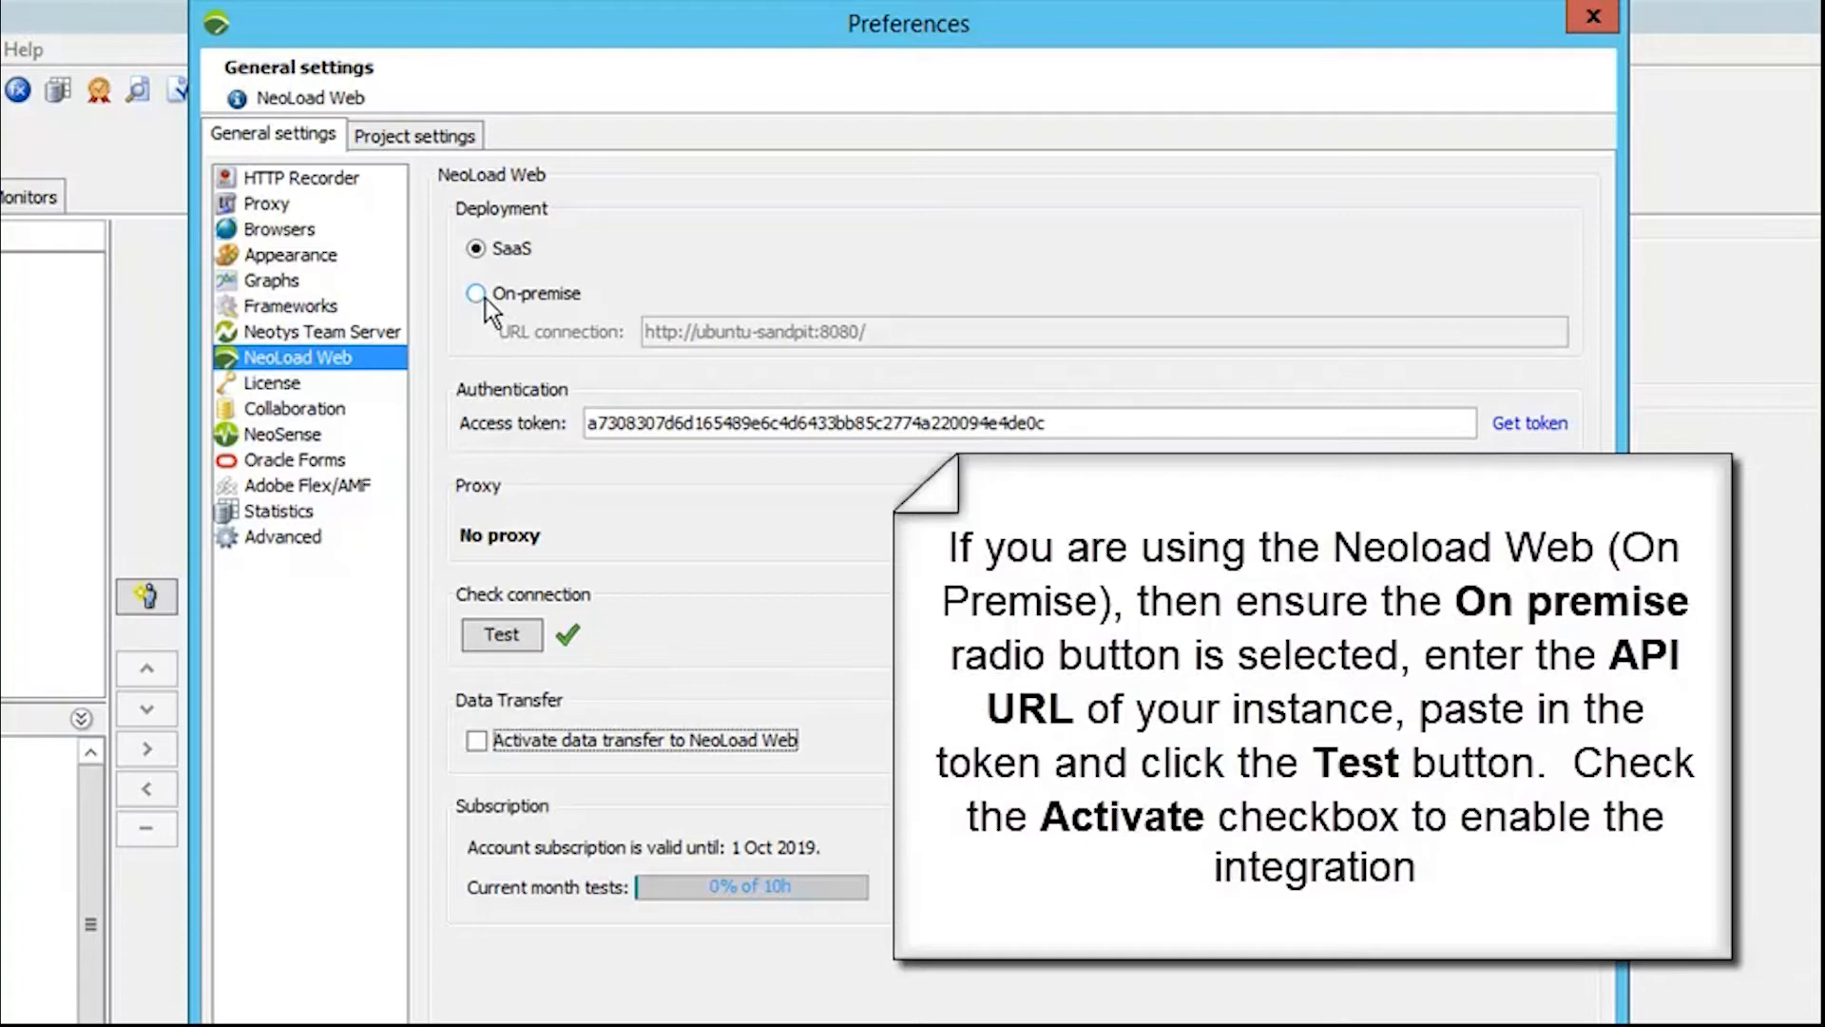
left_click(475, 292)
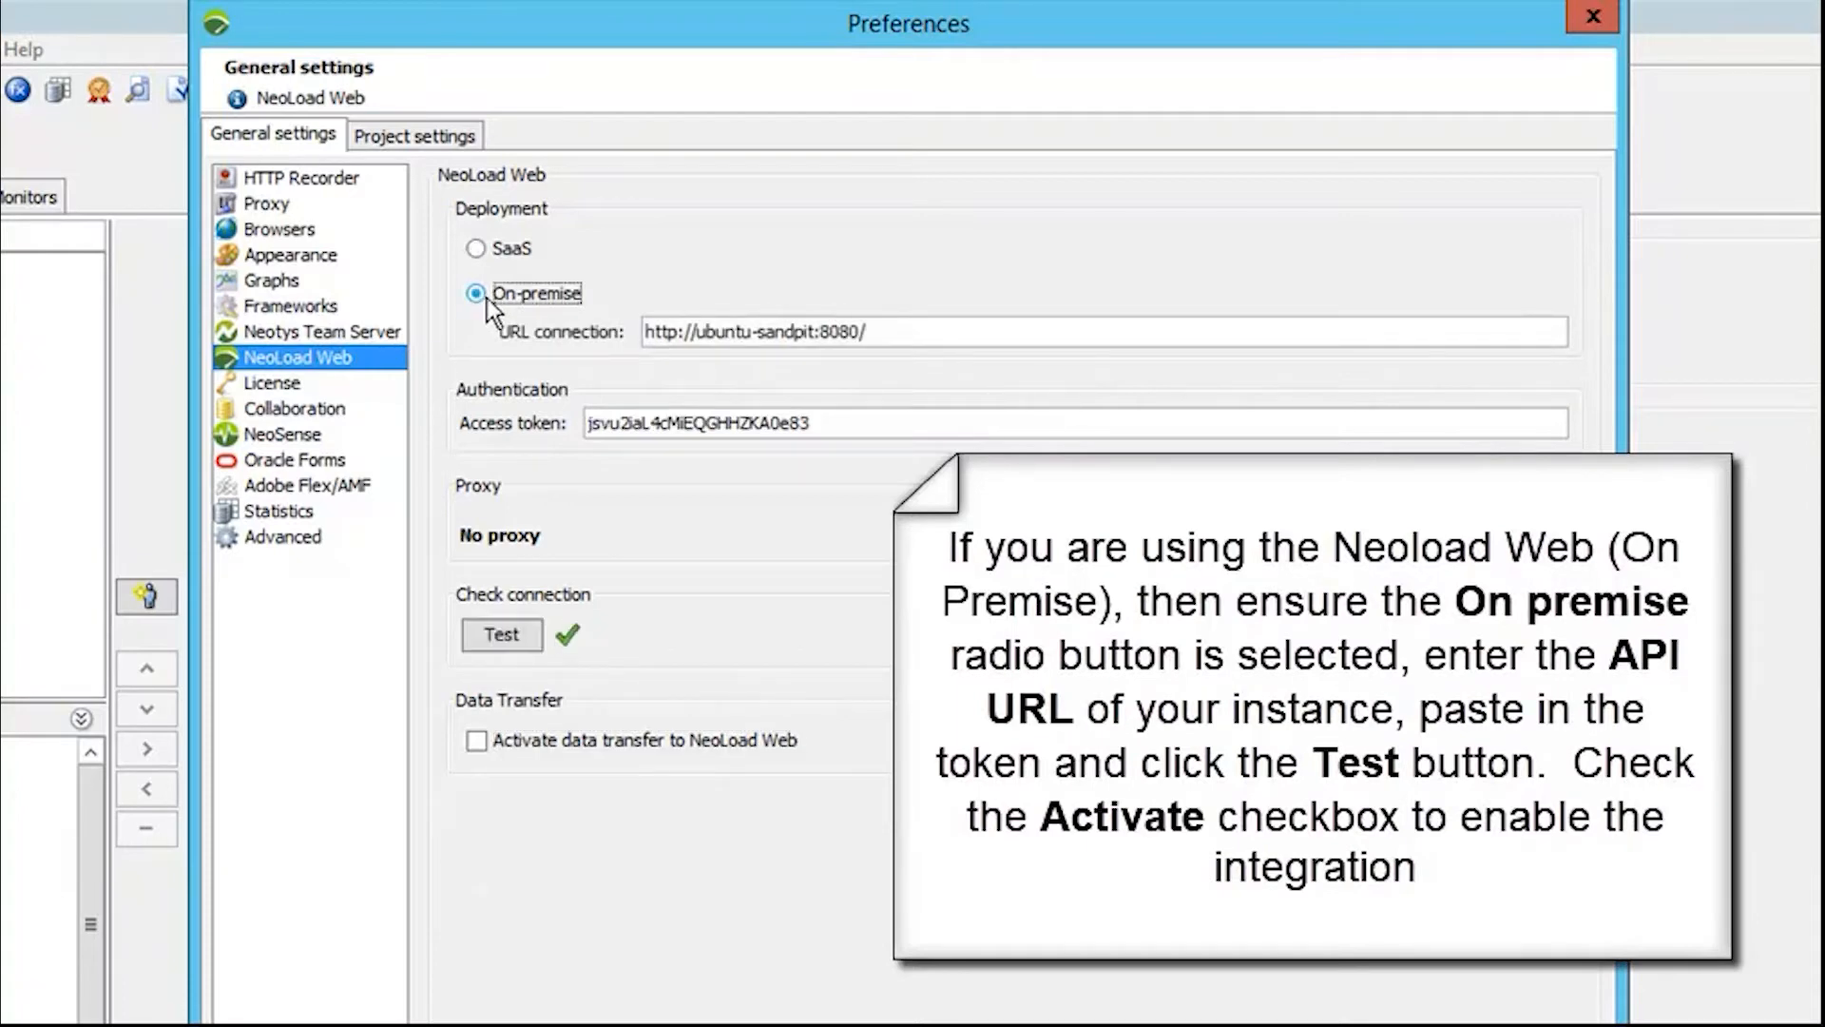
double_click(845, 332)
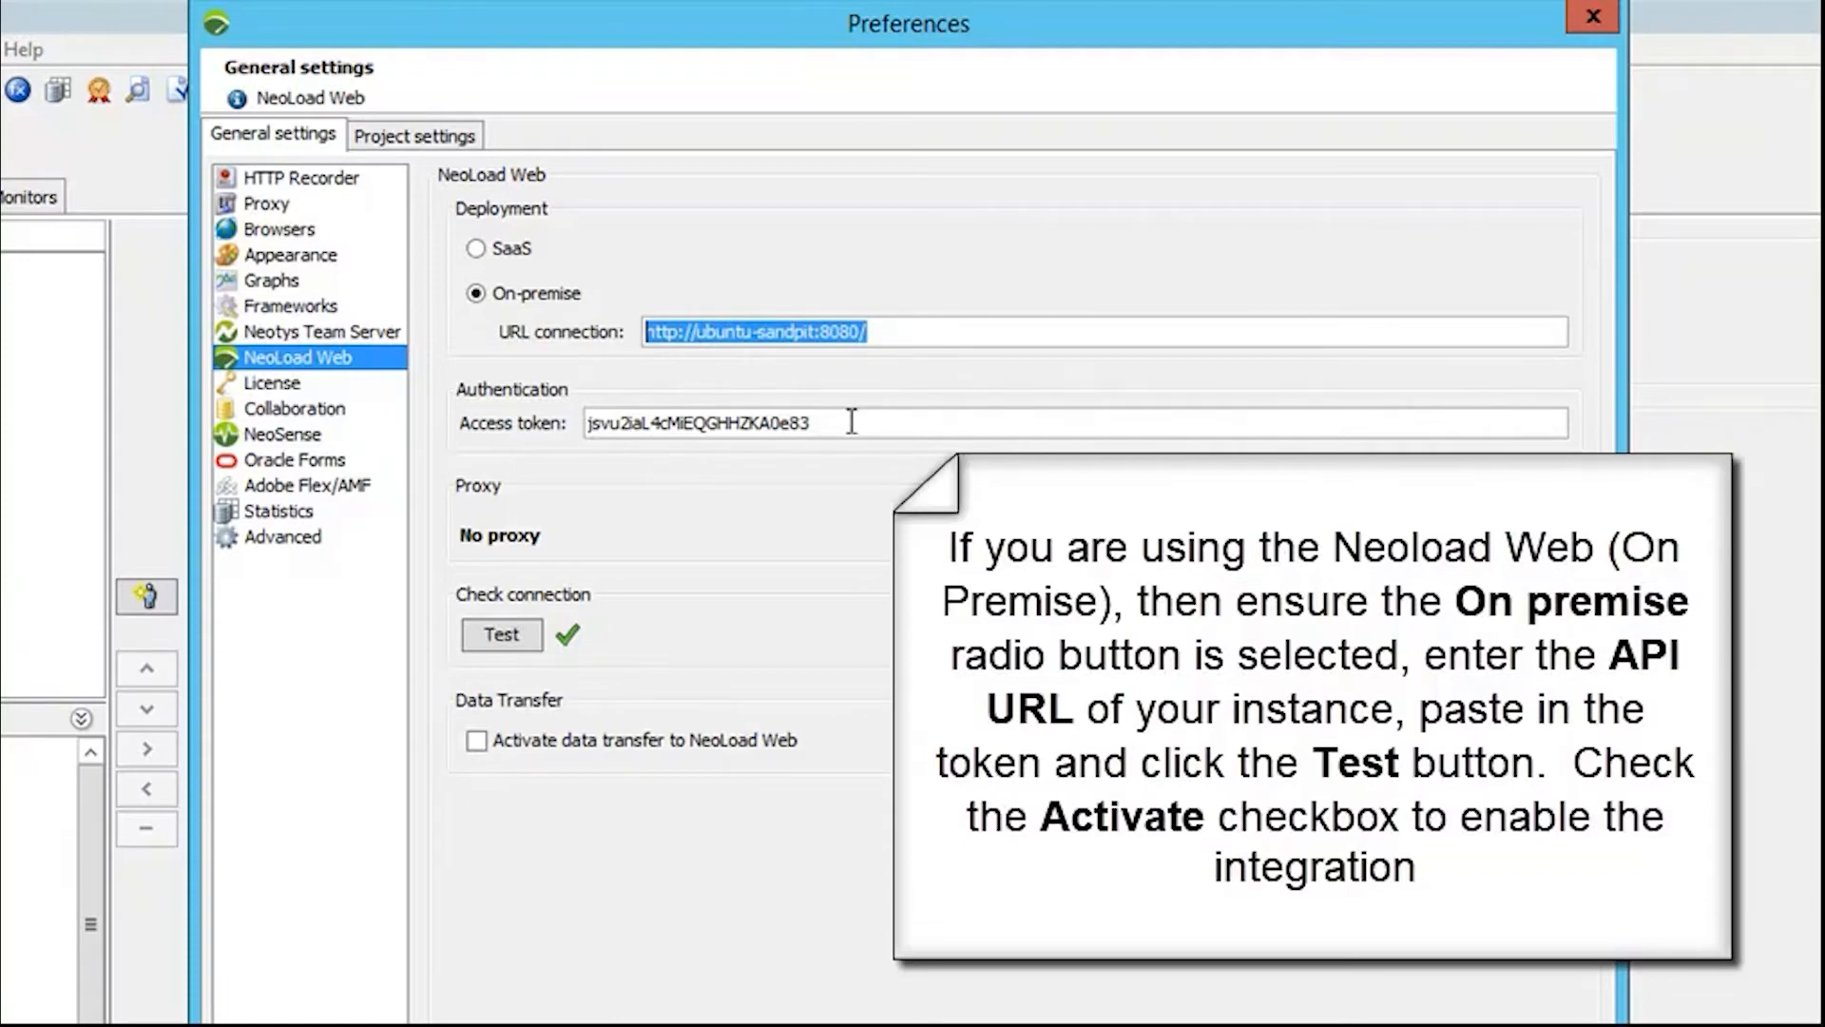
triple_click(699, 422)
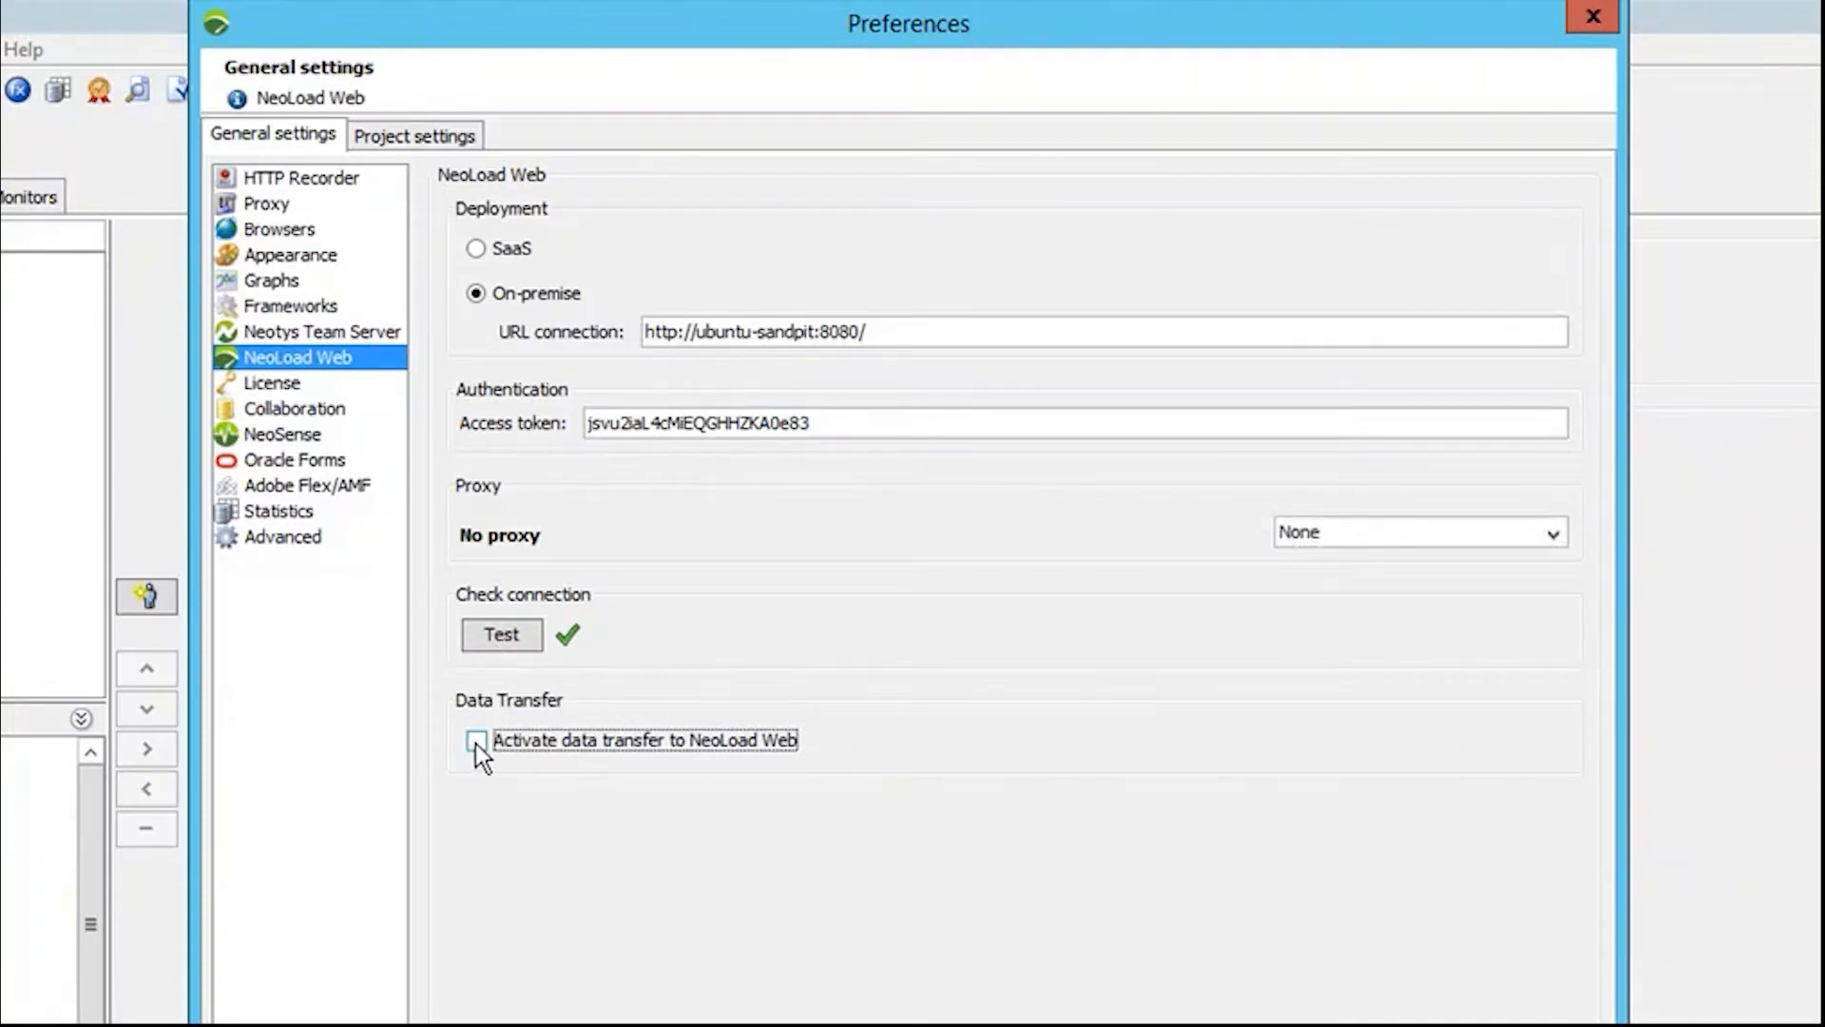
left_click(476, 740)
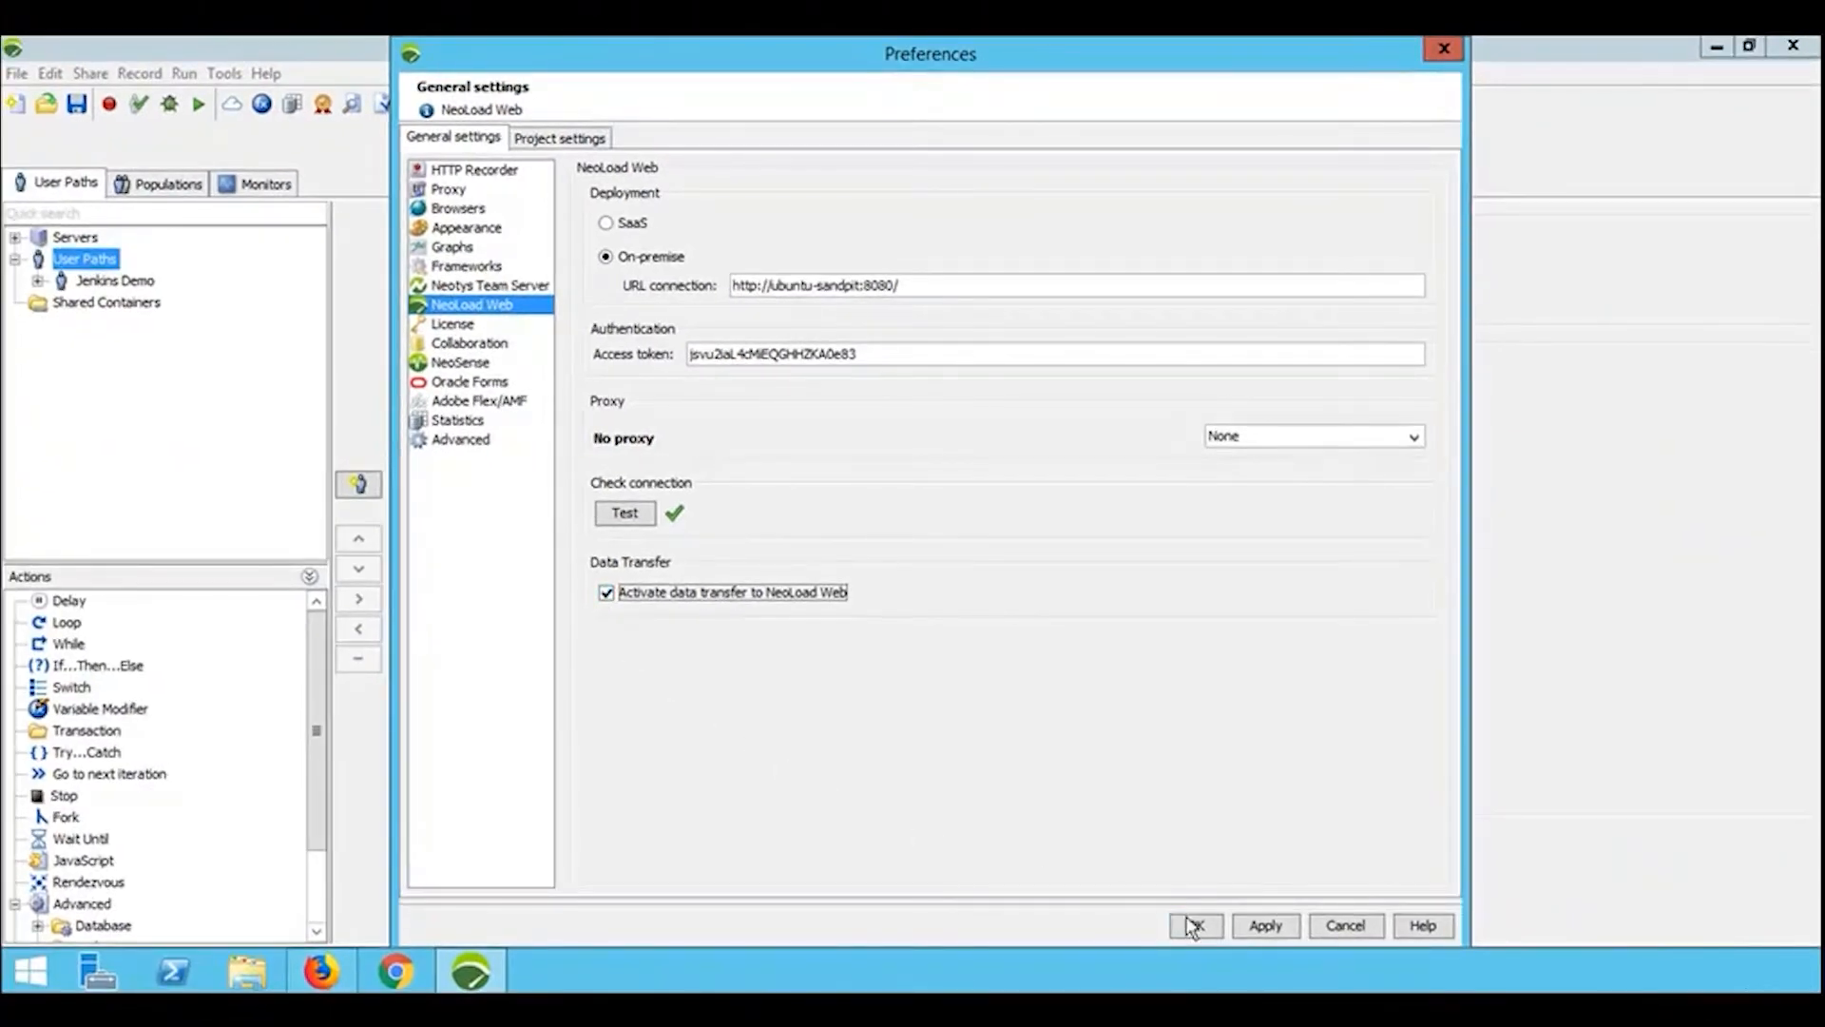
left_click(1194, 925)
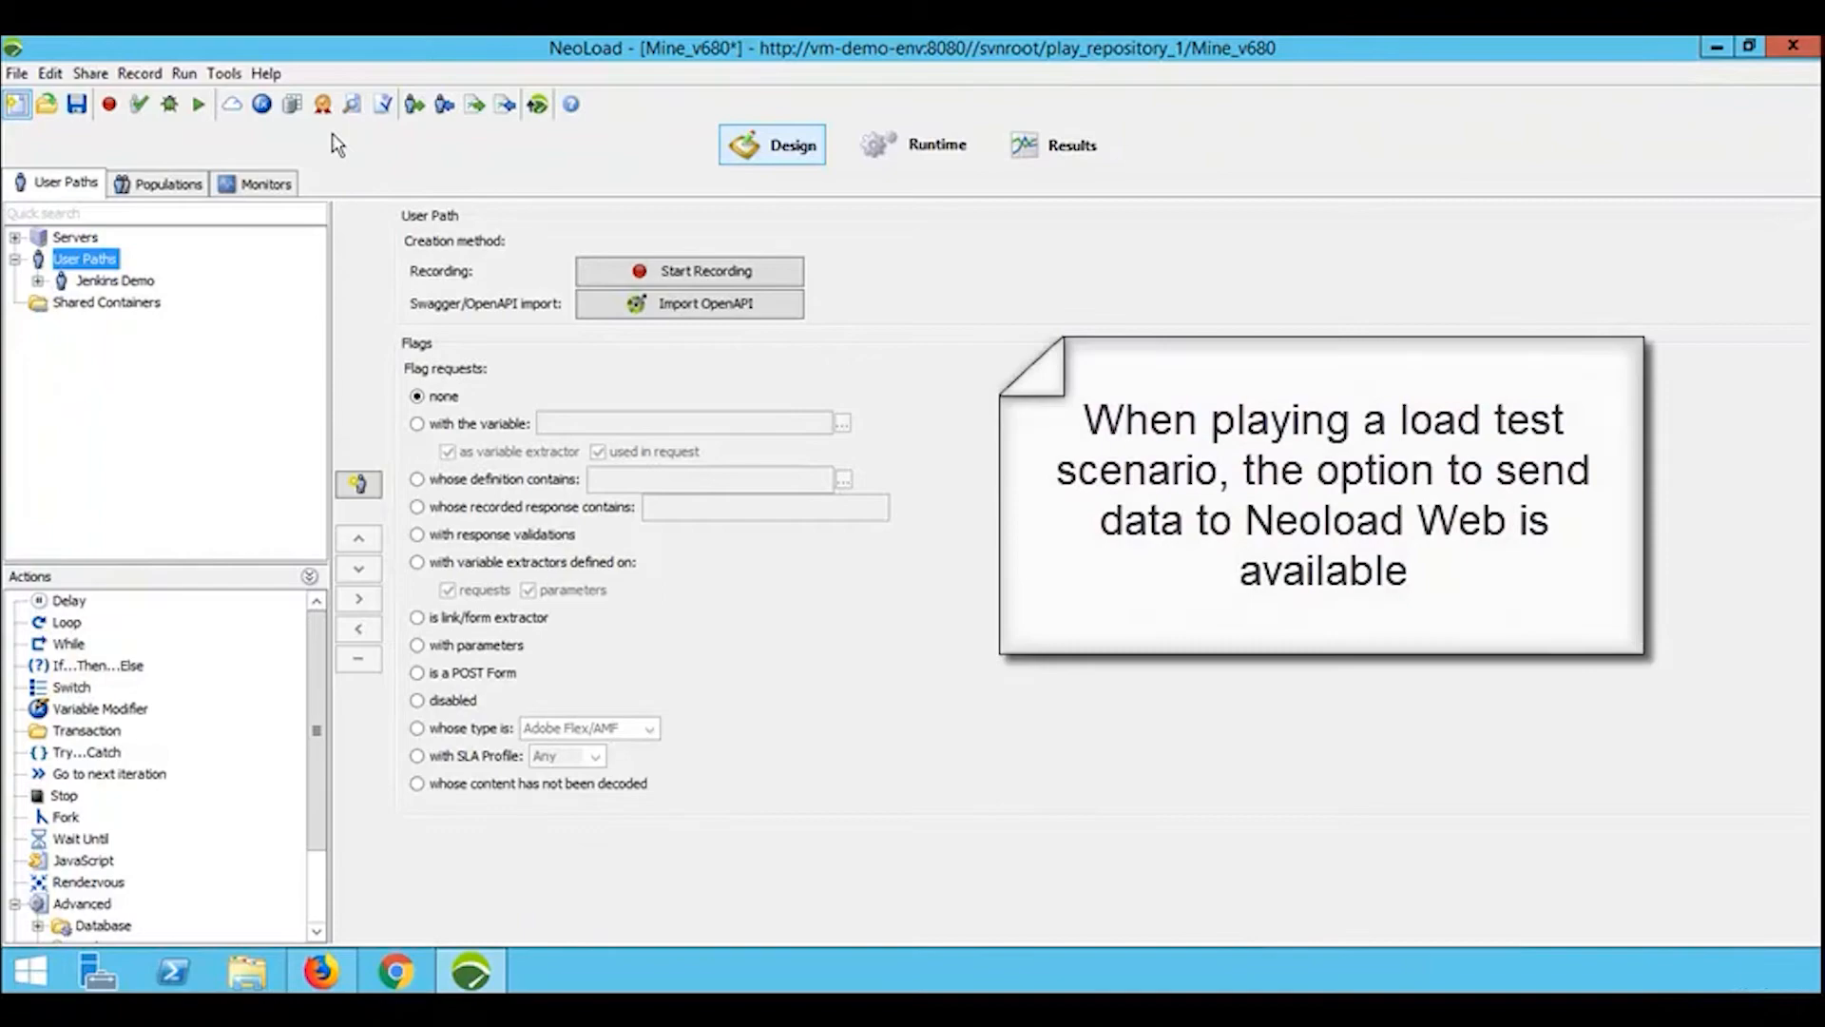
Launch the test named 'NLWeb Demo - 13:00 - 1 Feb 2019' with data transfer.
left_click(198, 104)
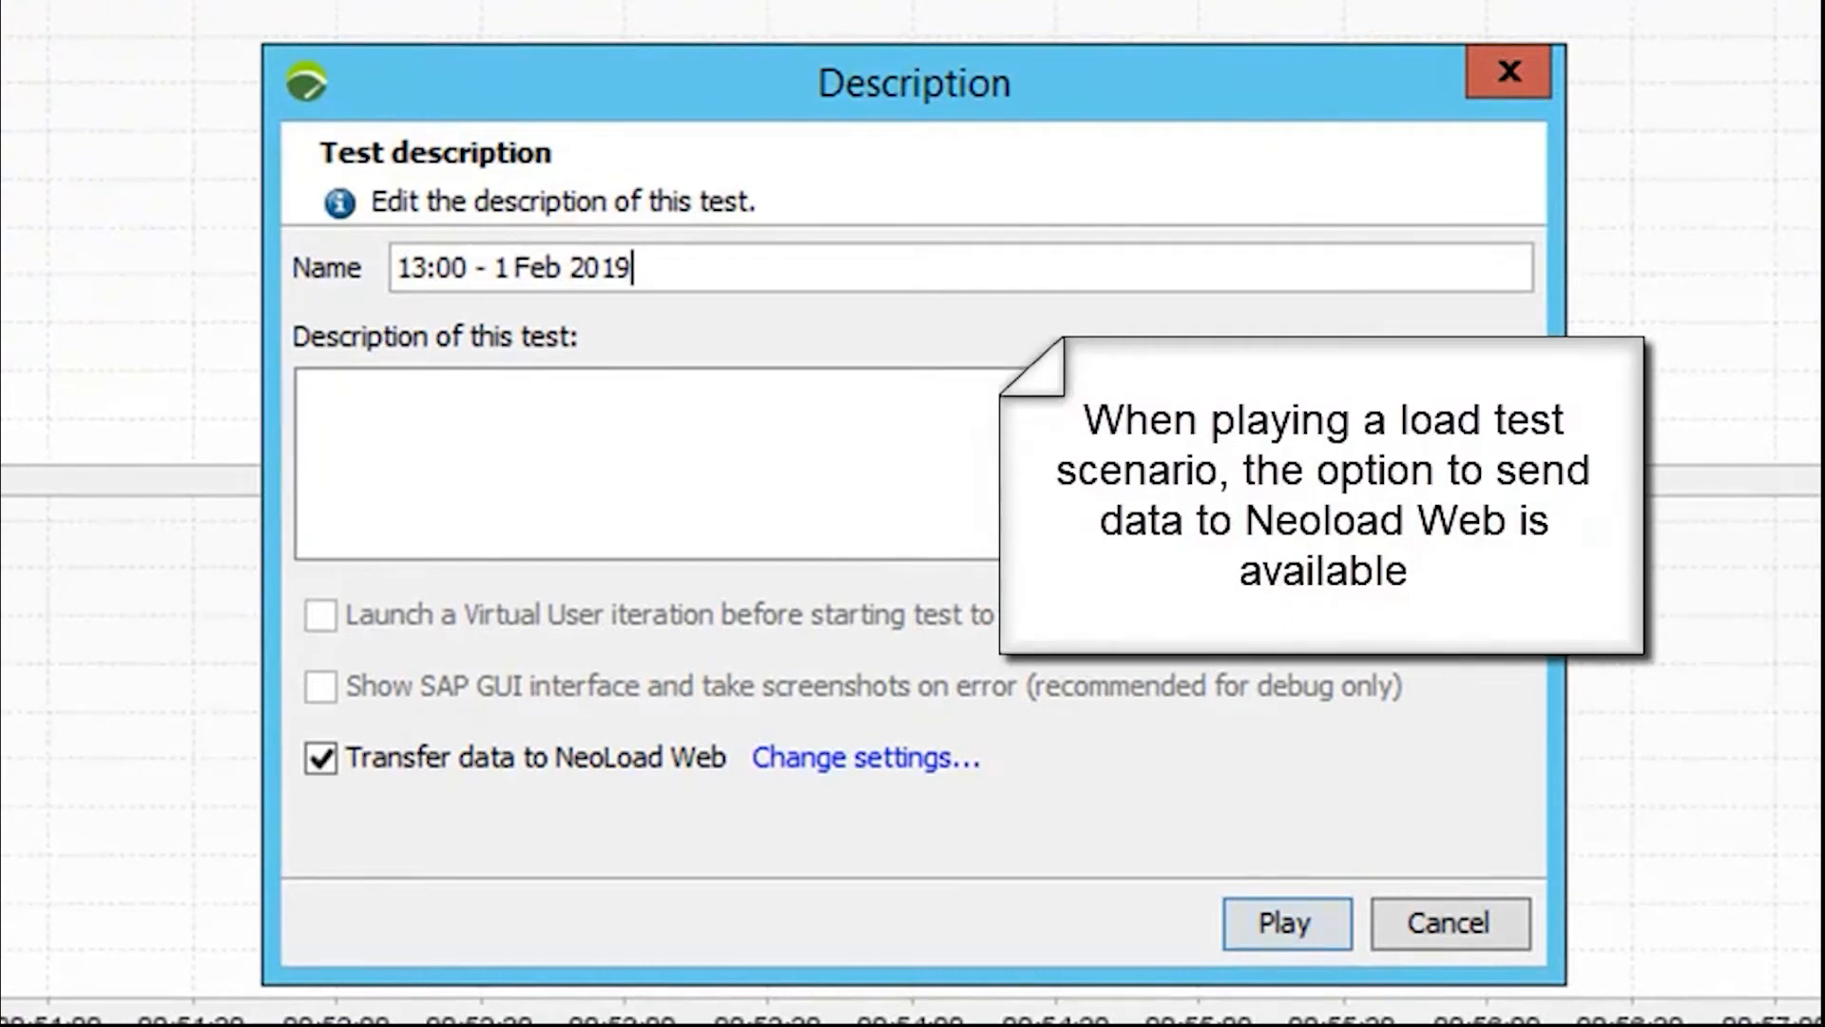
mouse_move(522, 323)
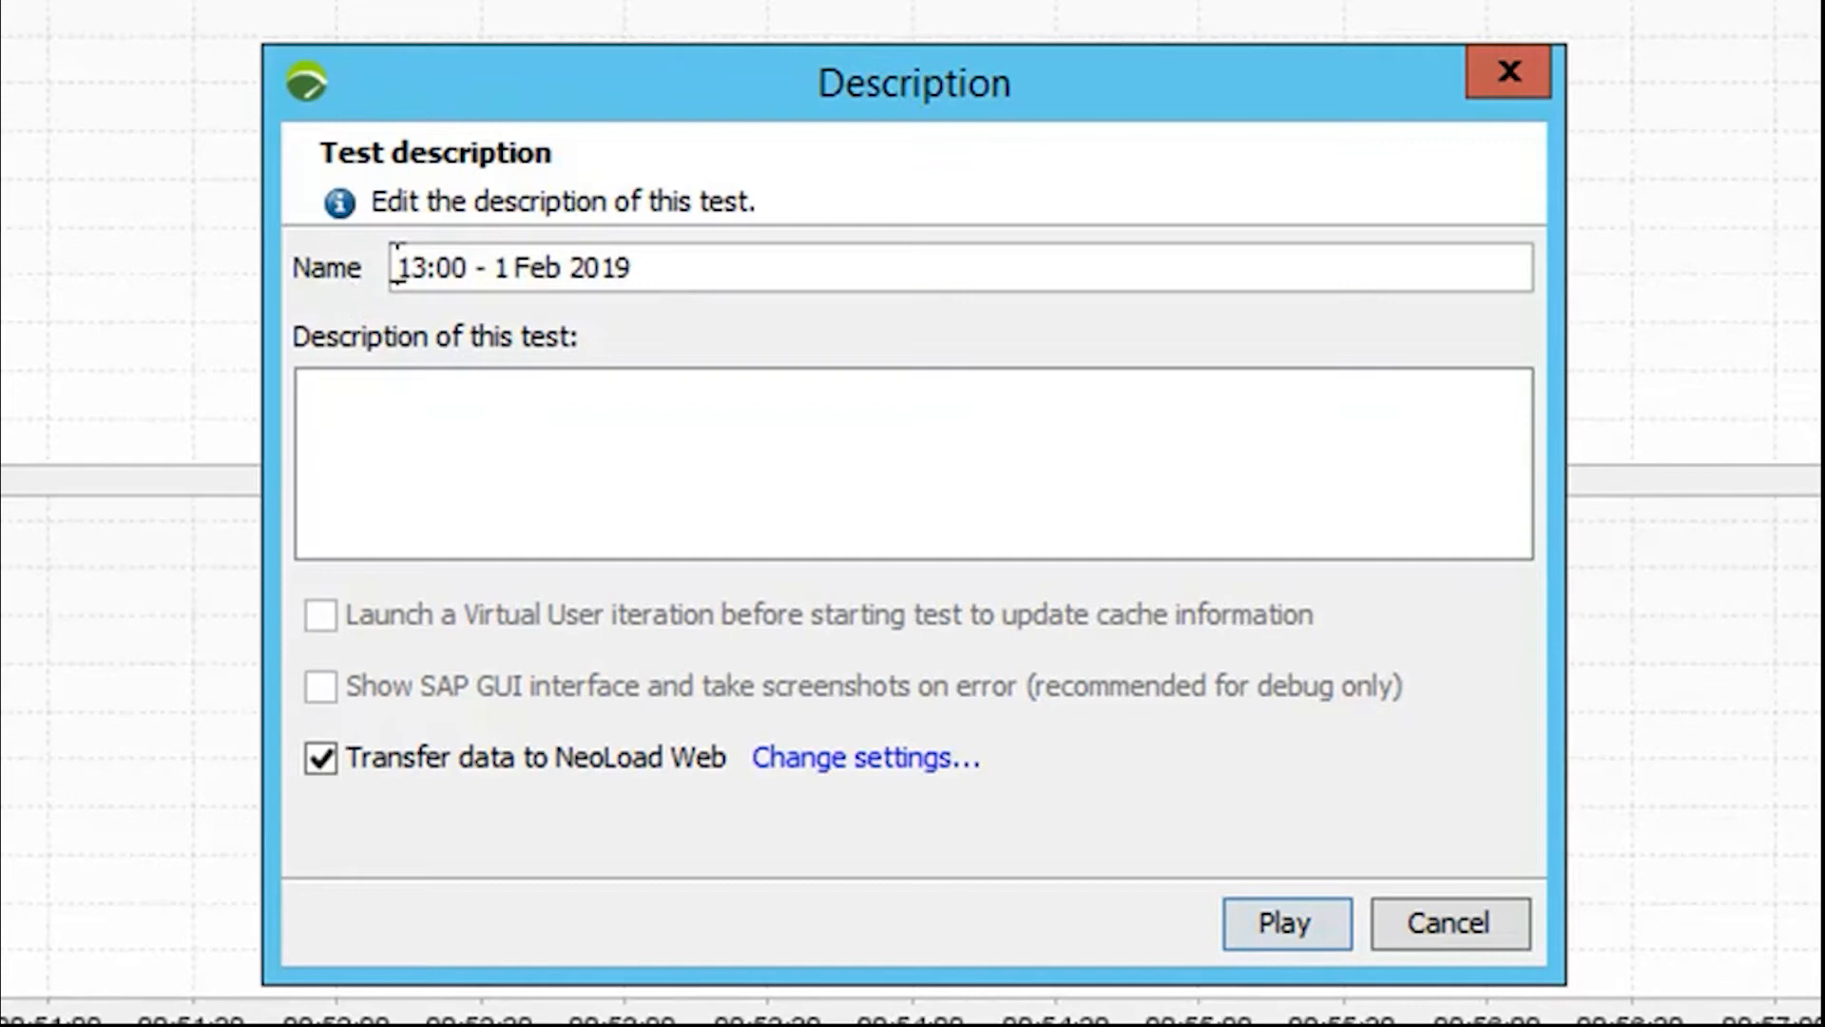
type("NL")
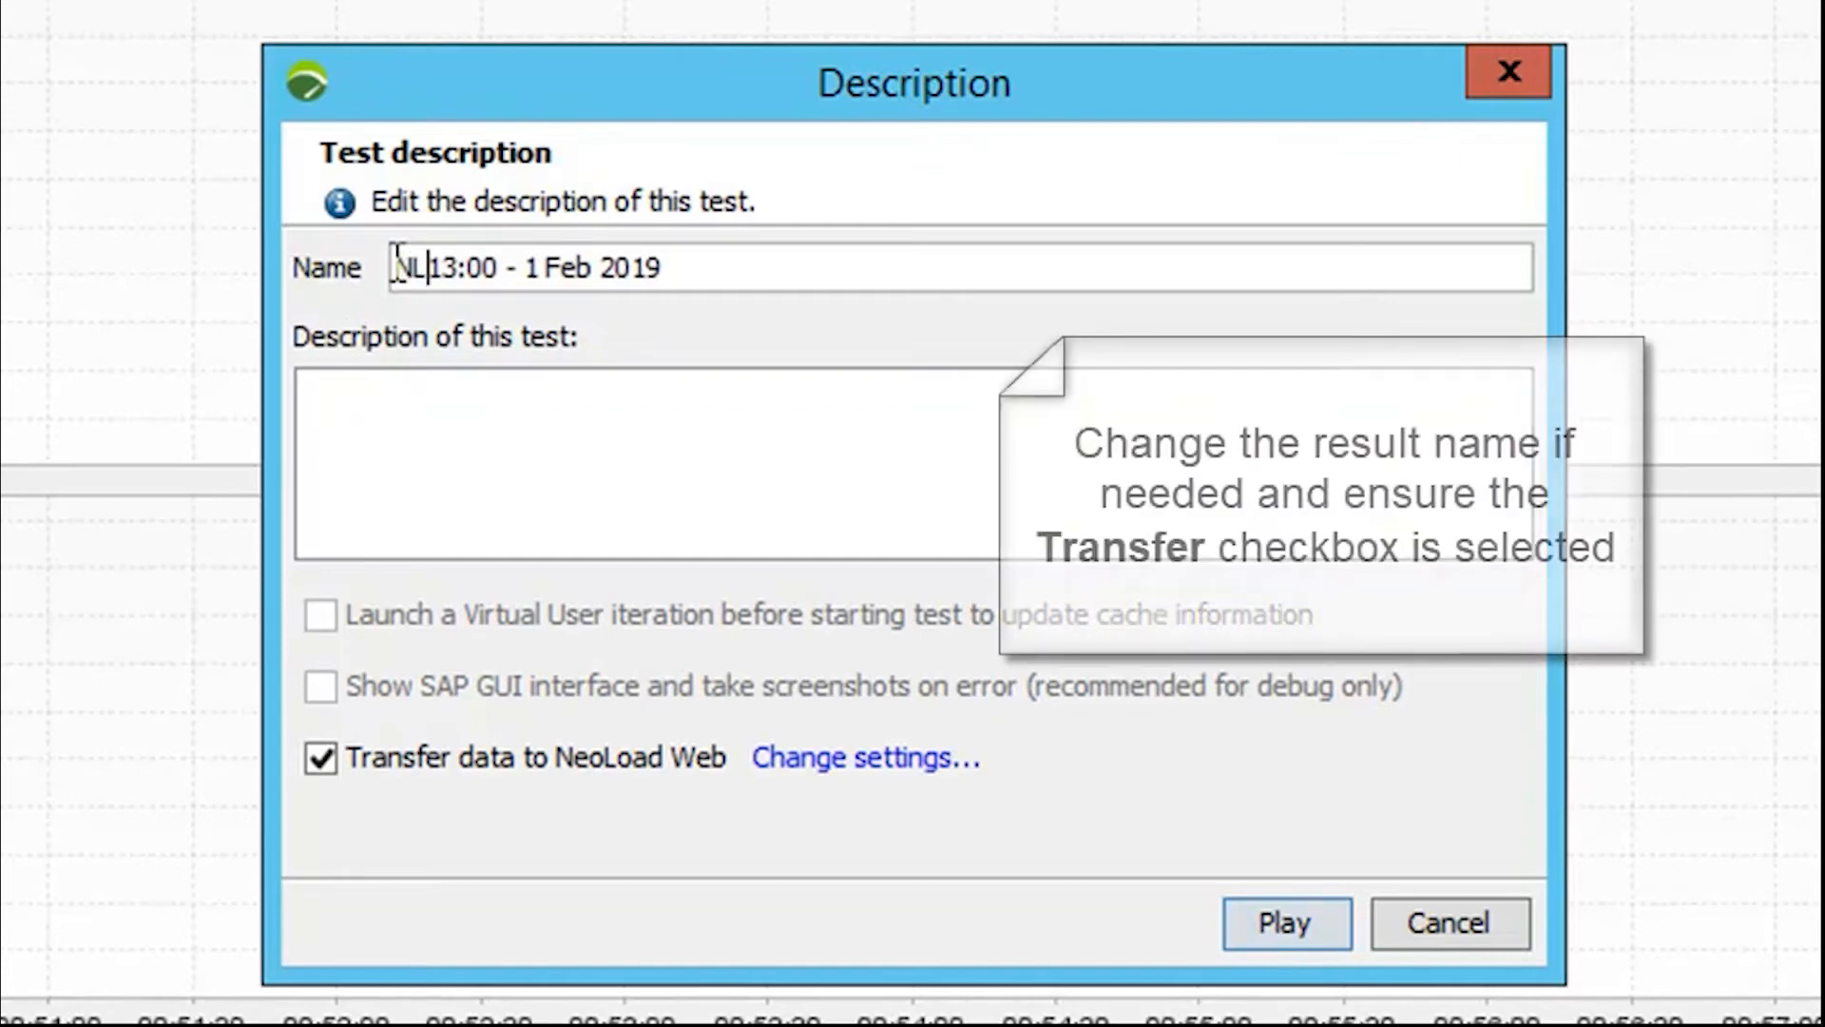
type("Web")
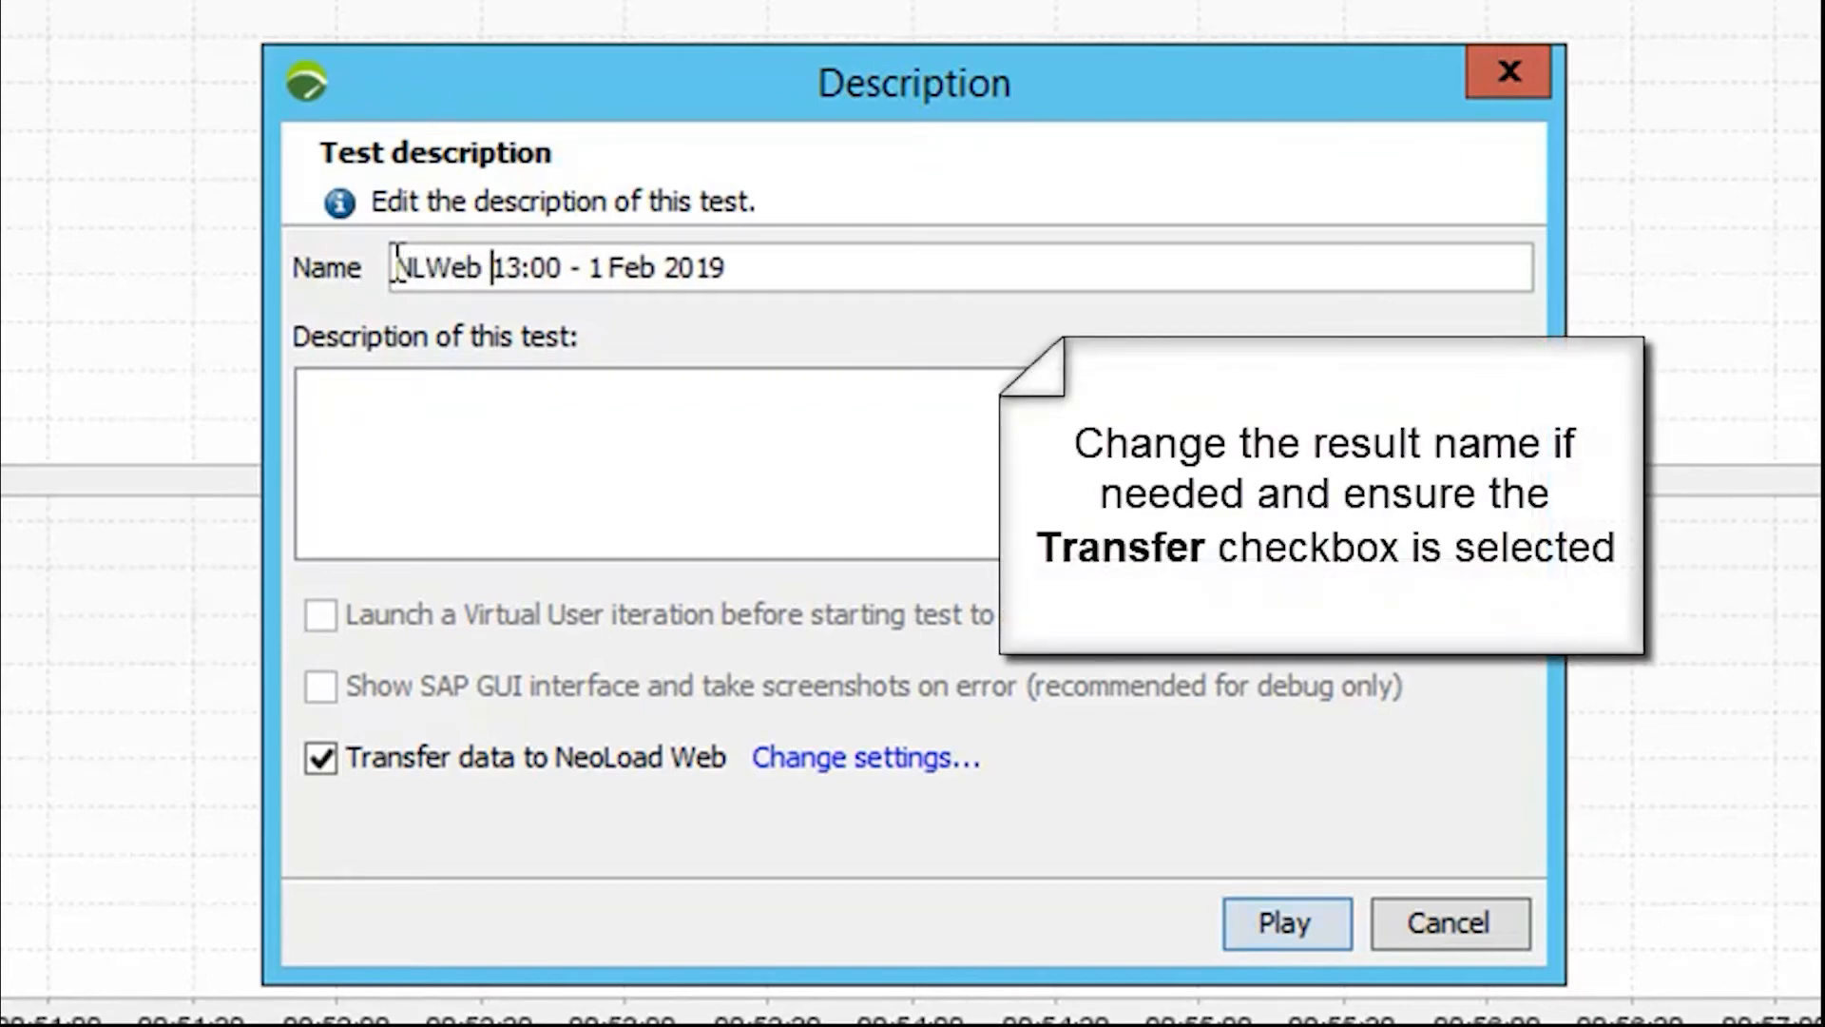
type("Demo -")
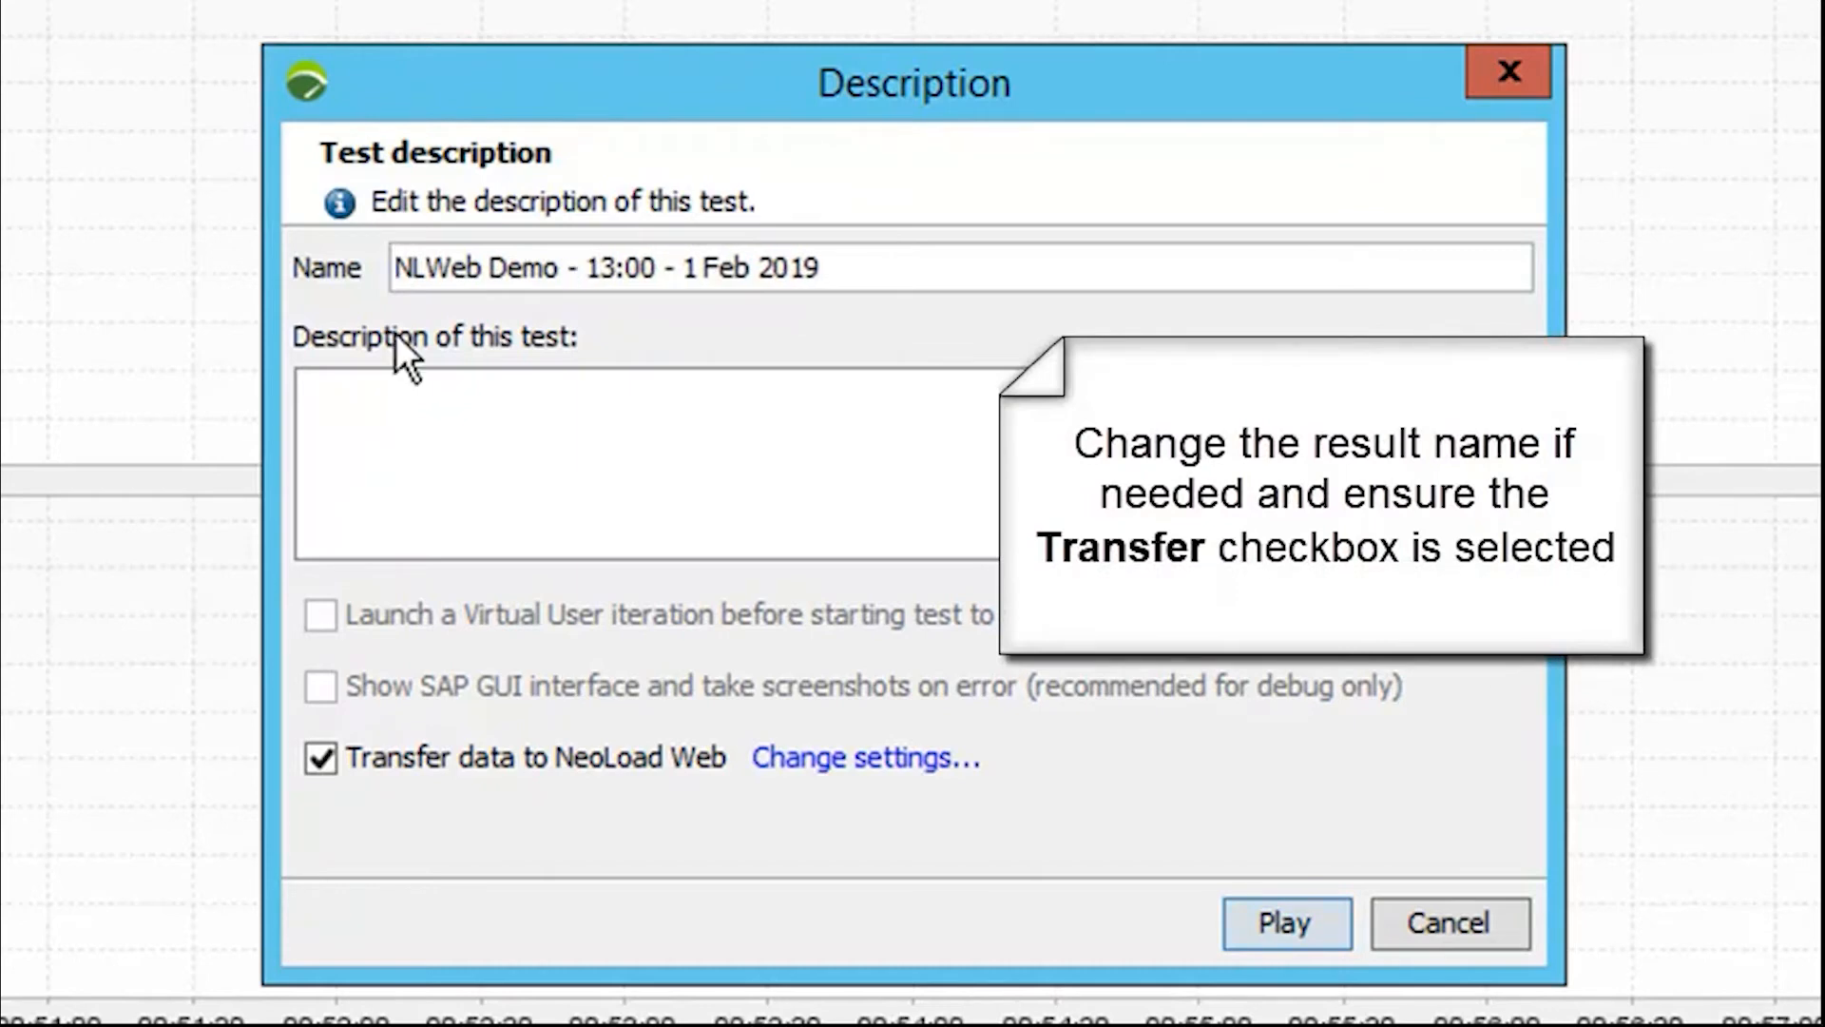
mouse_move(447, 811)
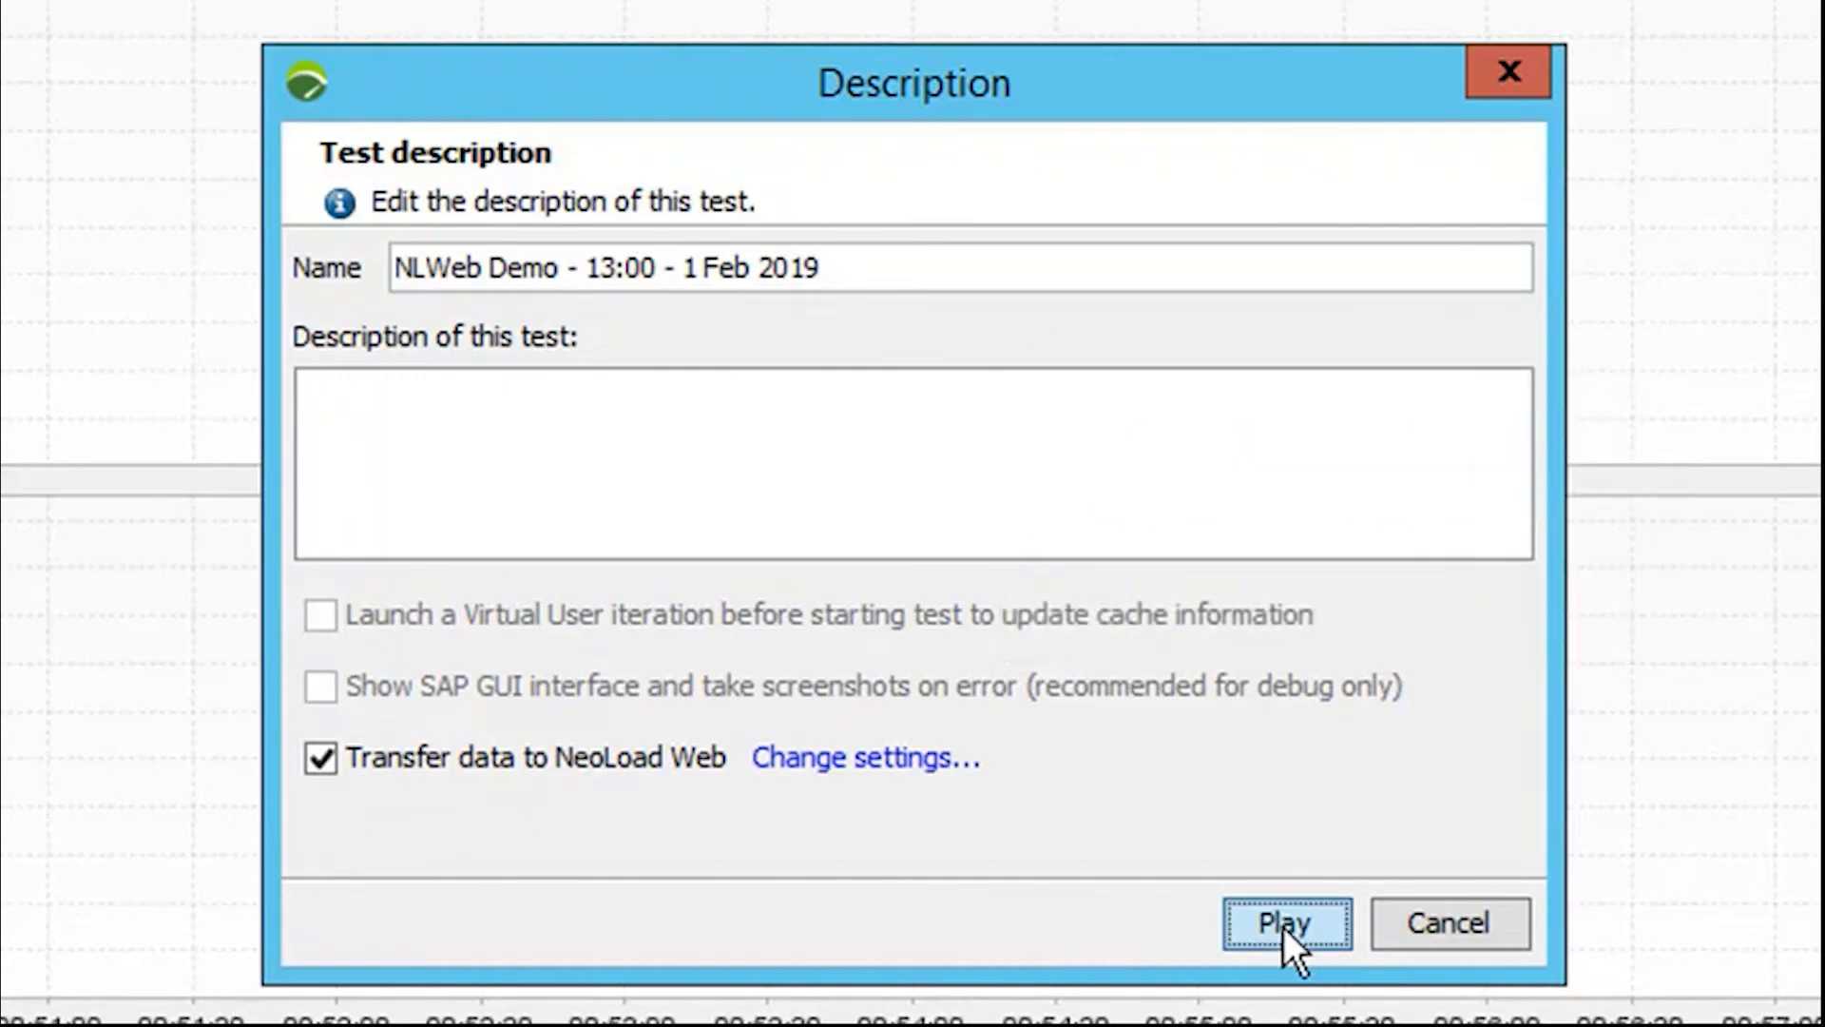
left_click(1286, 923)
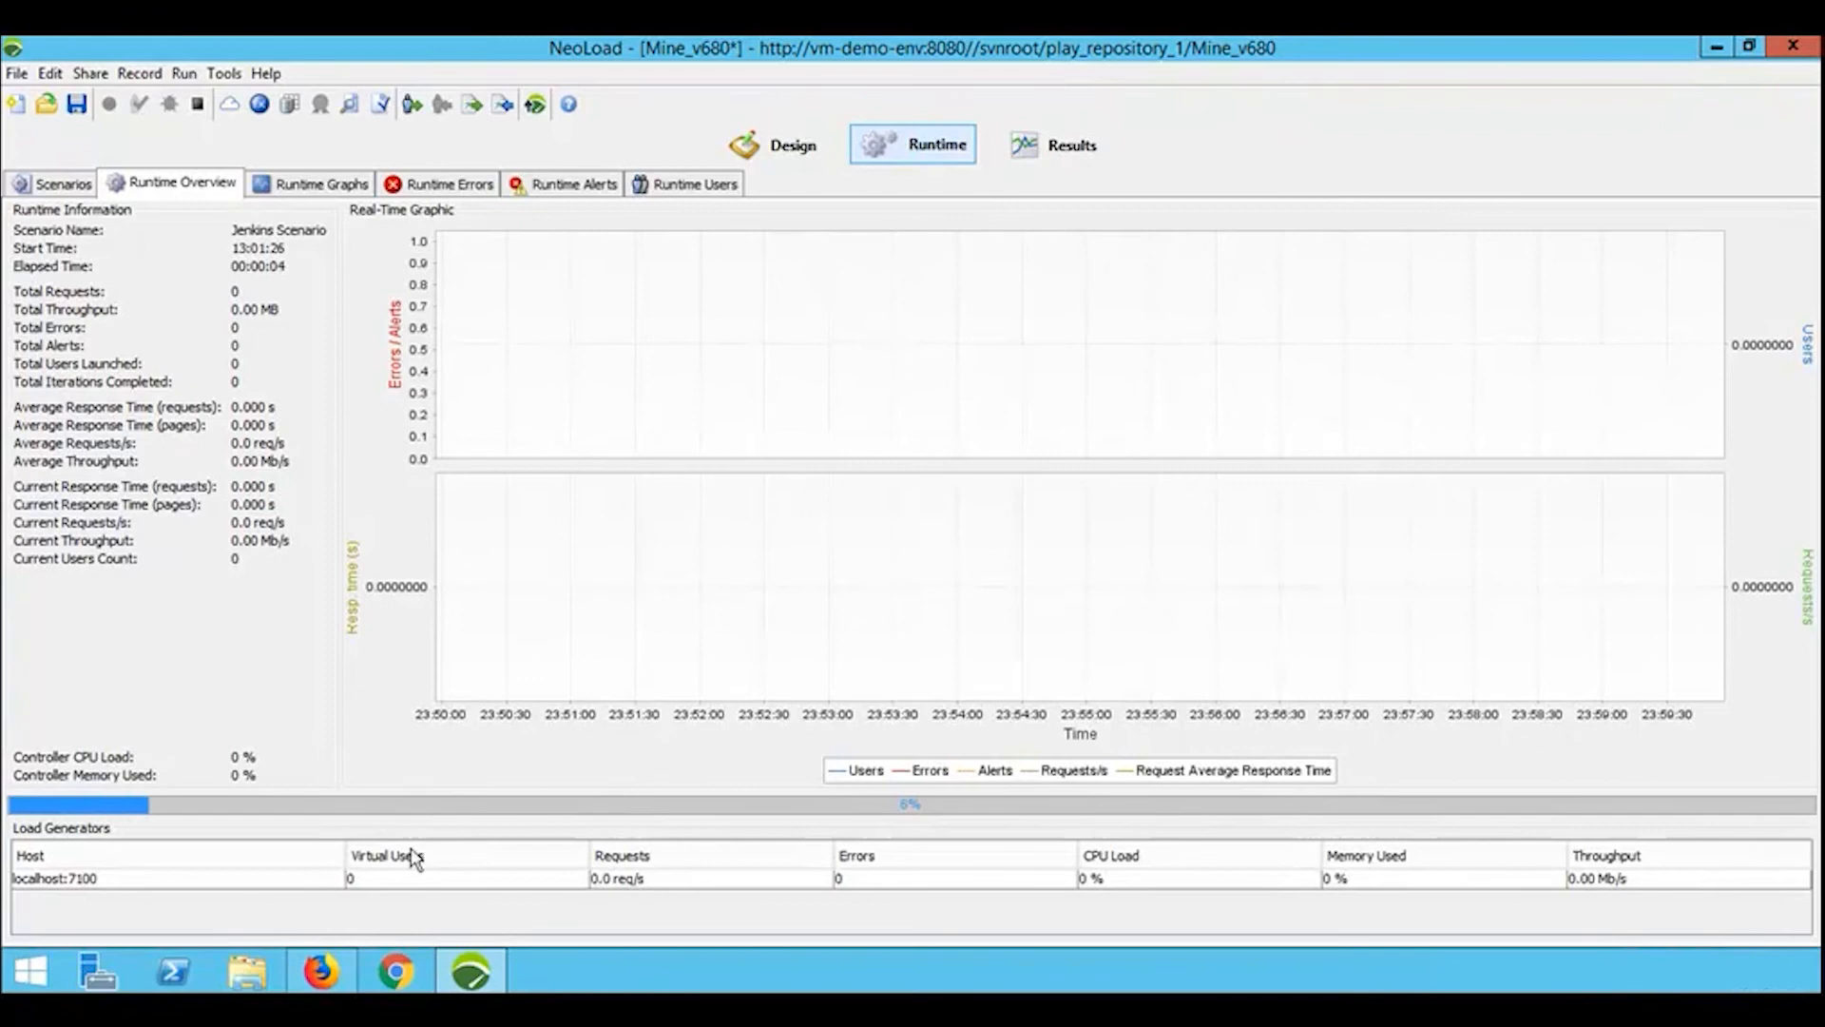
From the NeoLoad Web home page, open the running NLWeb Demo test's results.
left_click(320, 970)
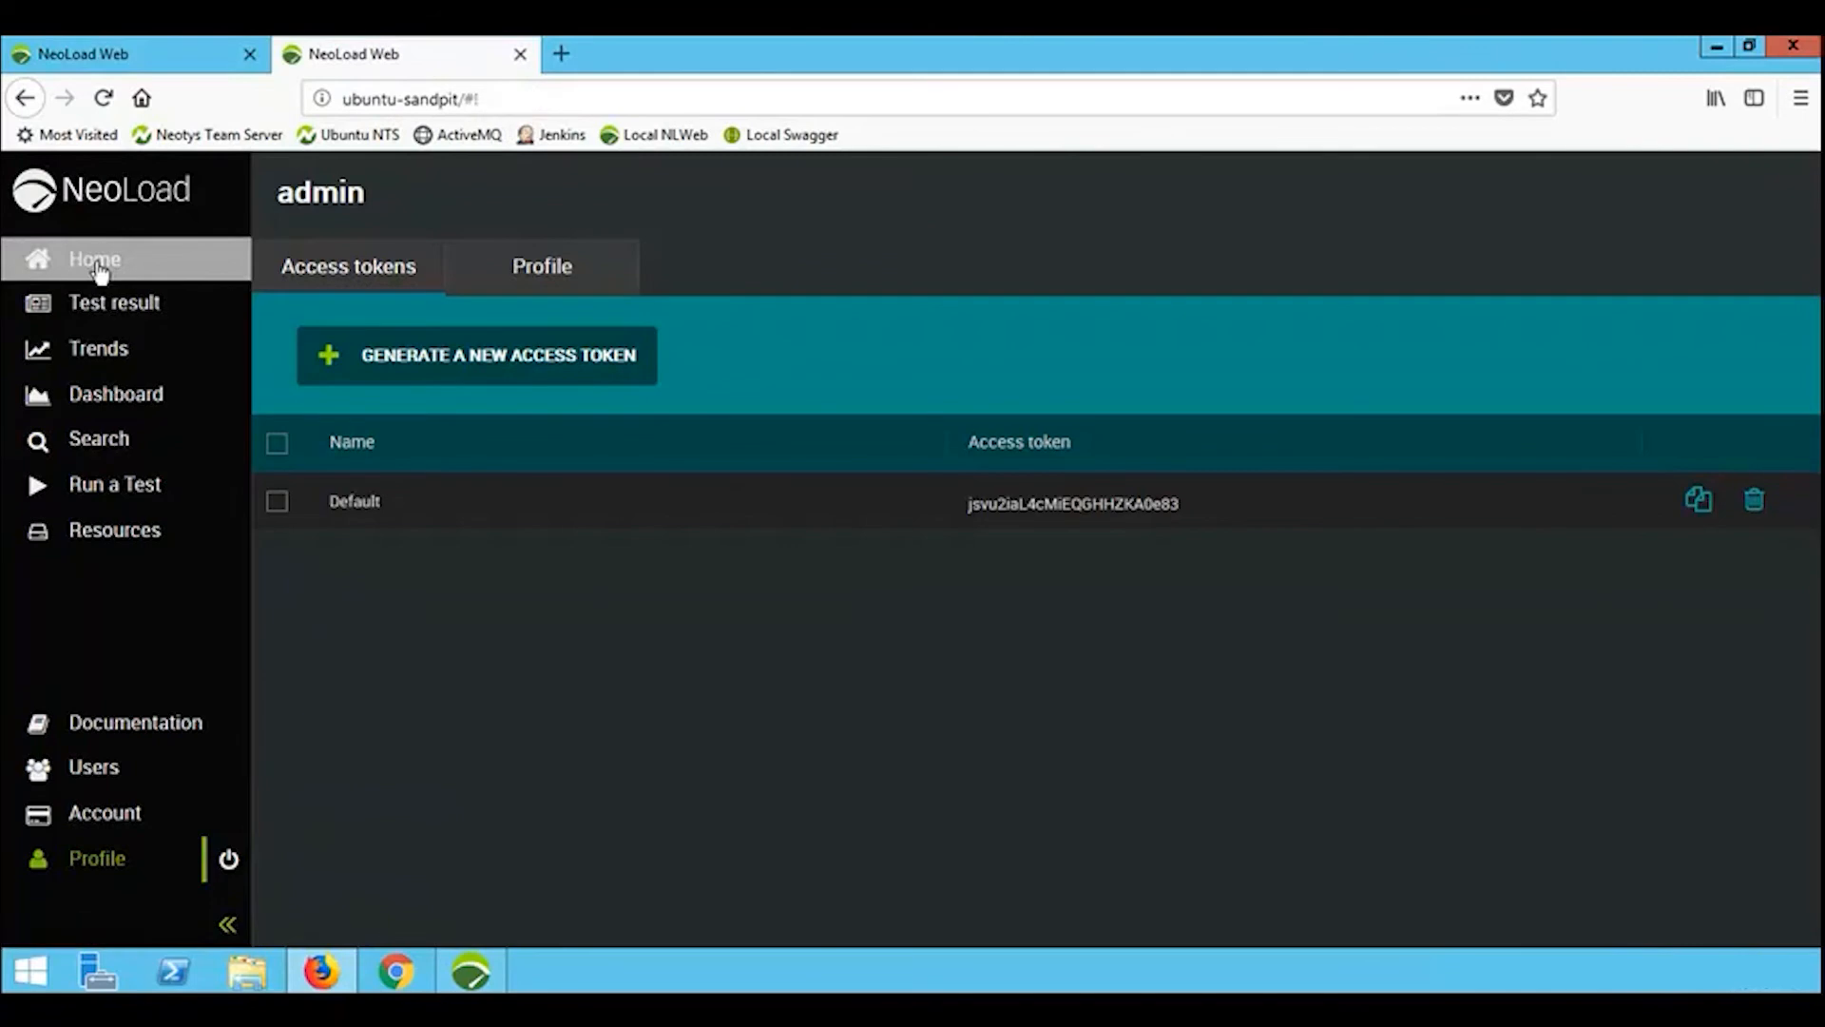
left_click(93, 259)
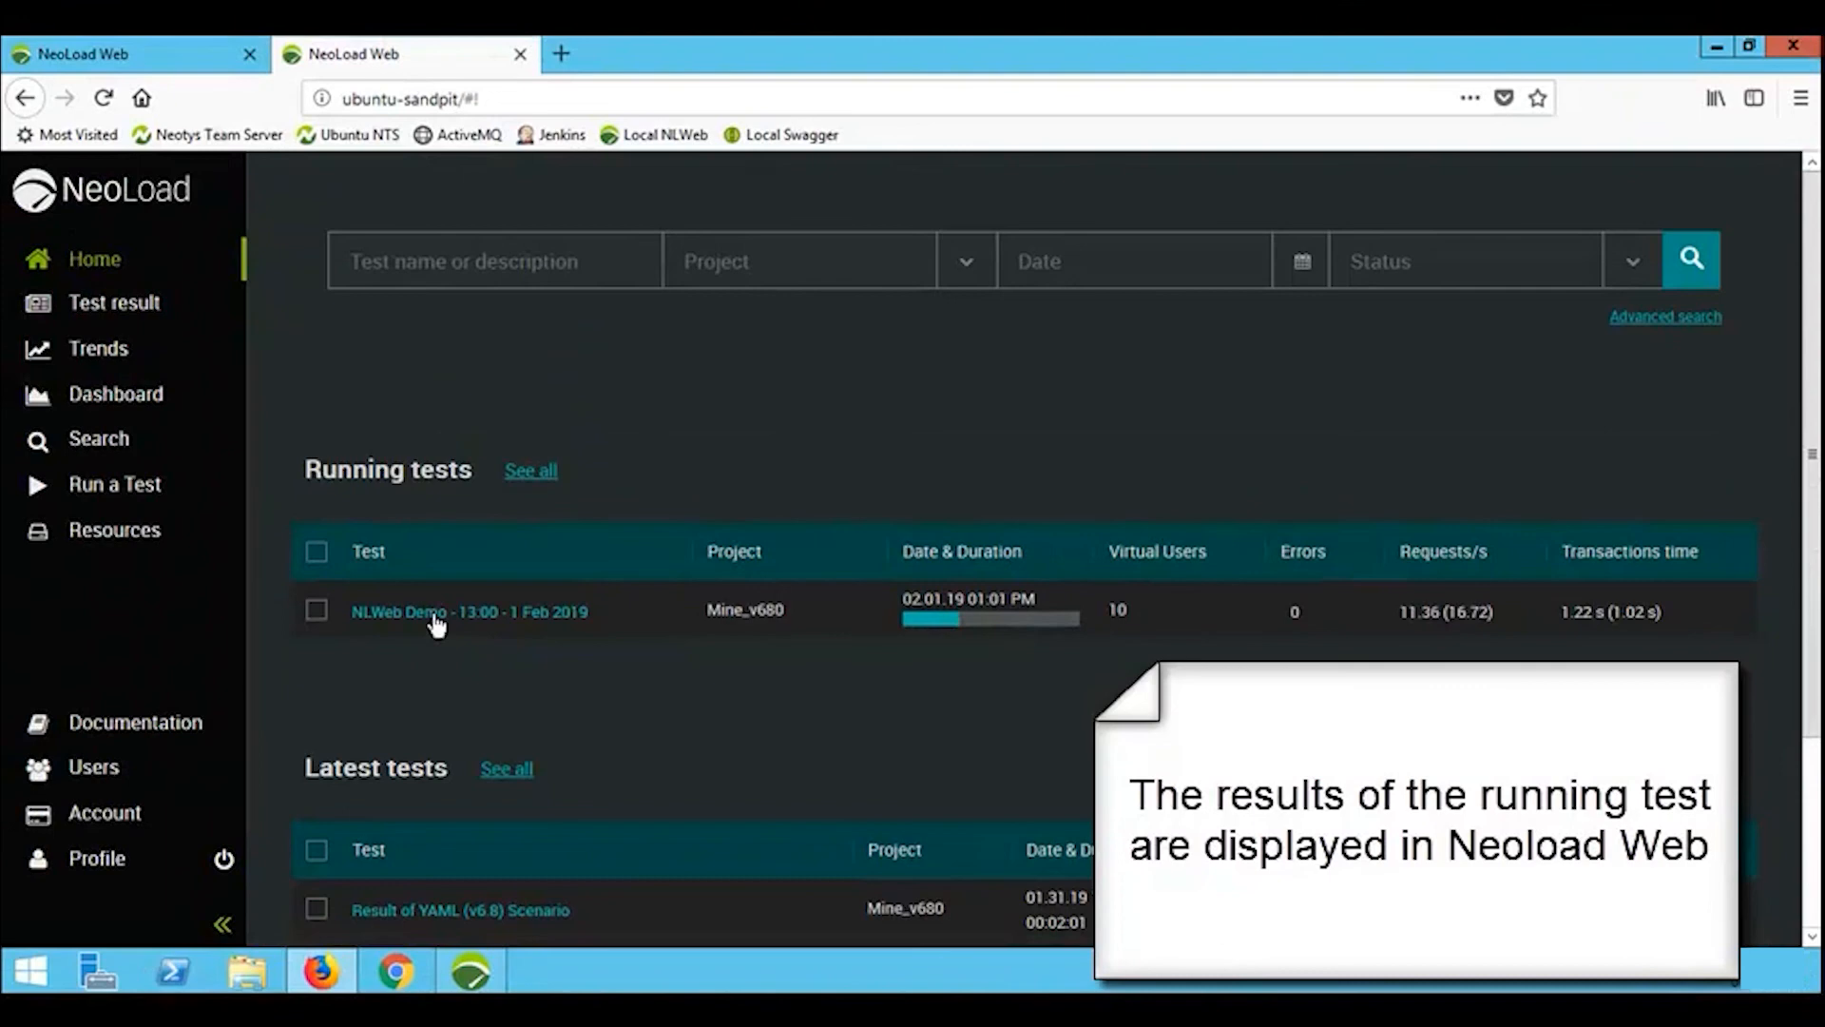
left_click(469, 611)
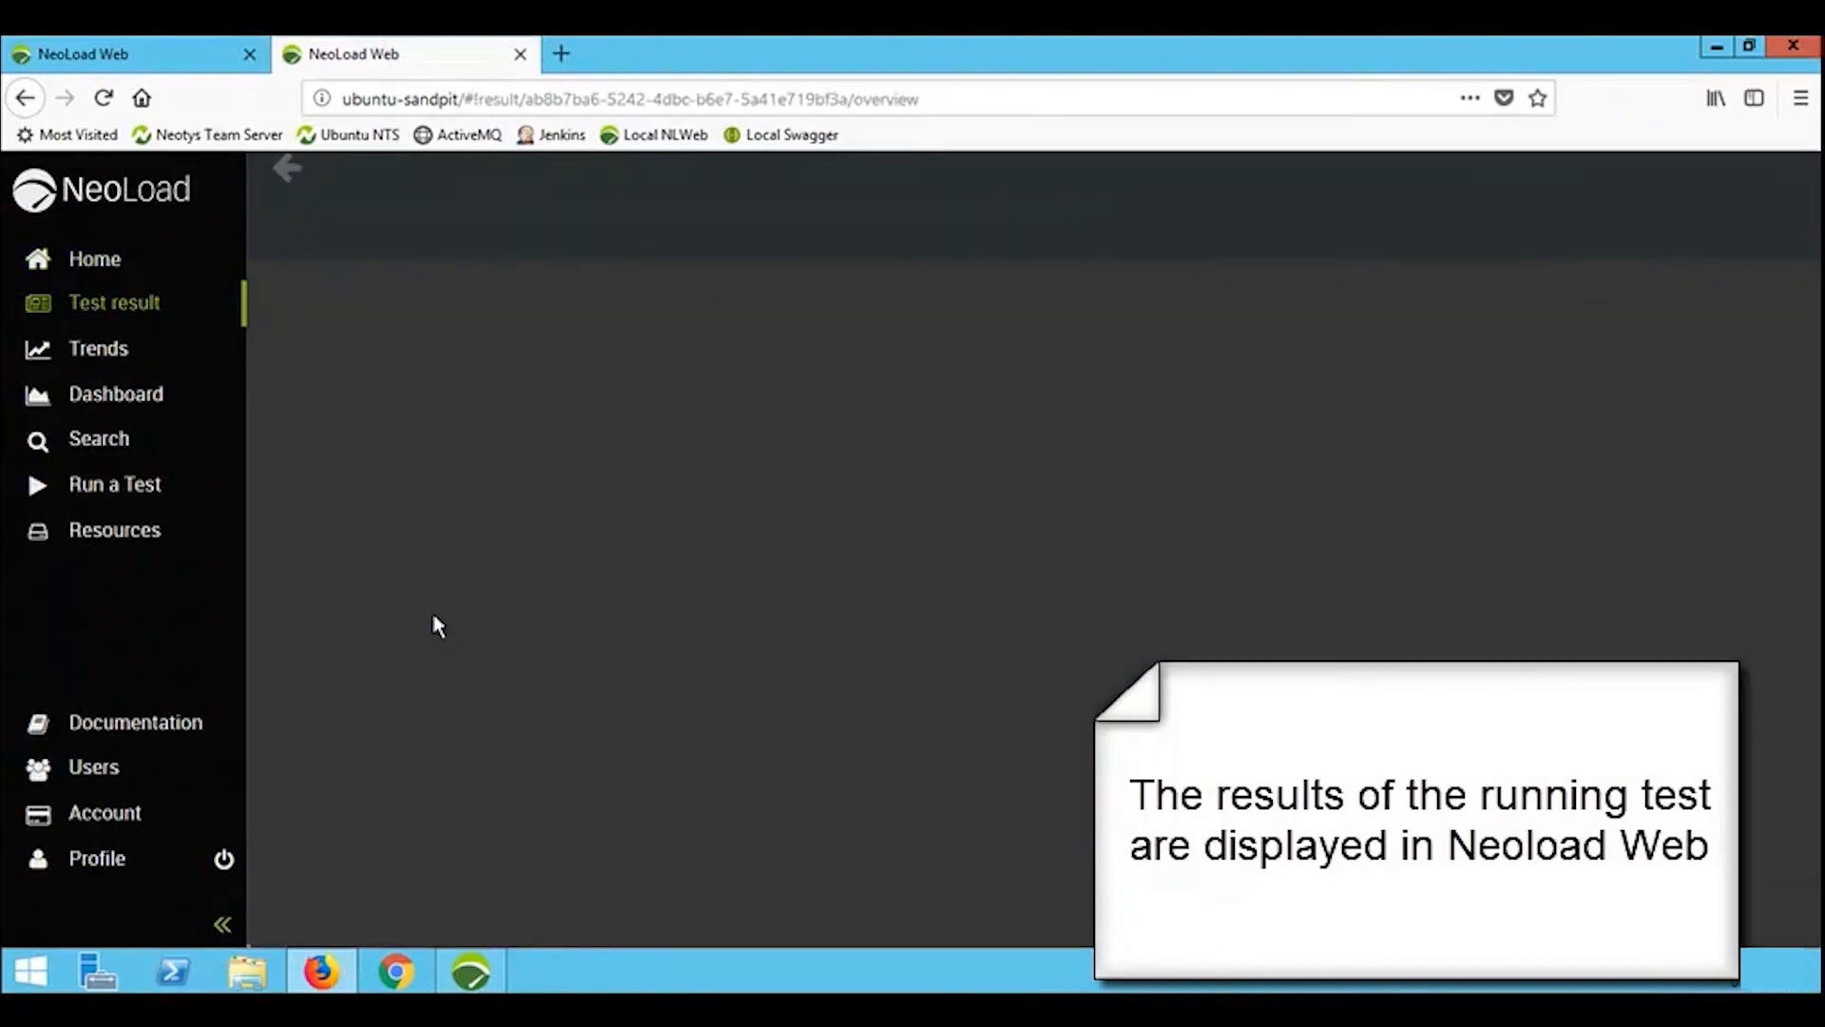